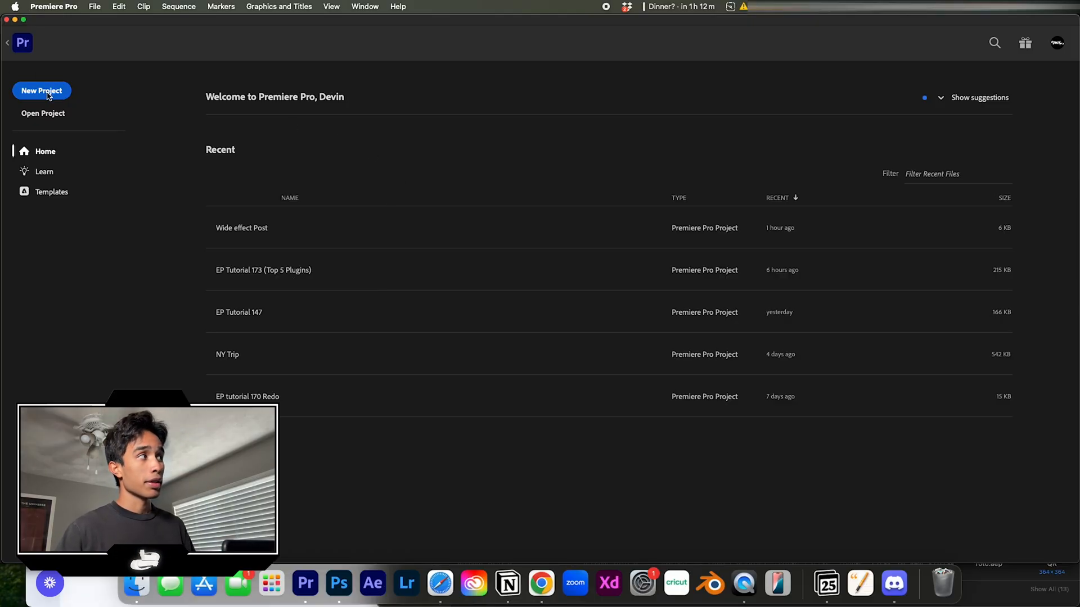
Step: Create a new project, dismissing the Invalid Project Name alert, and reach the C2737 sequence
{"action": "left_click", "coordinate": [41, 90]}
{"action": "type", "text": "Wide project Tutorial"}
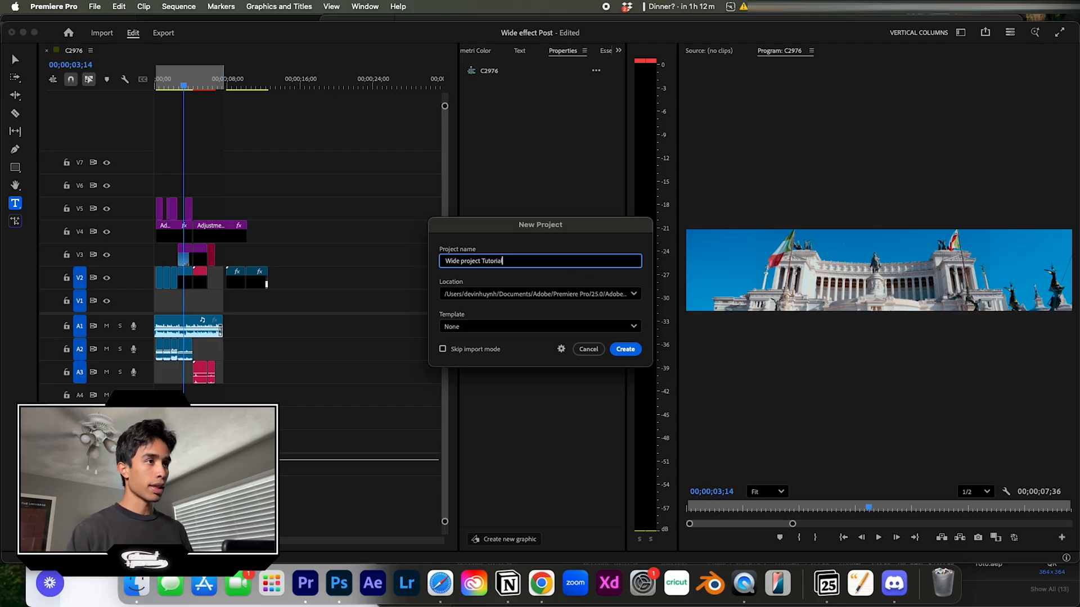
{"action": "left_click", "coordinate": [625, 349]}
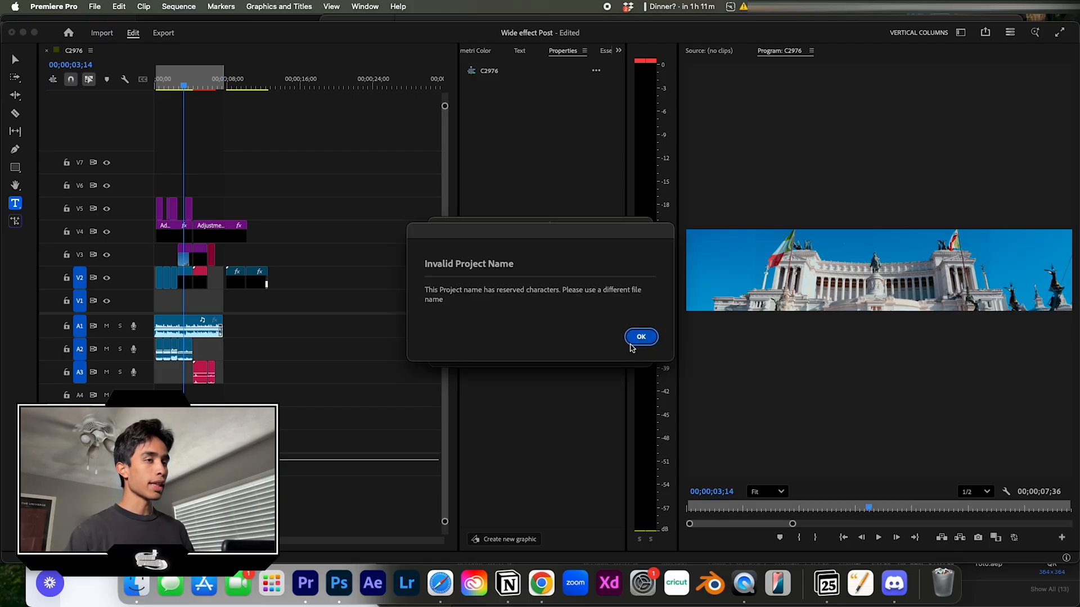
{"action": "left_click", "coordinate": [641, 337]}
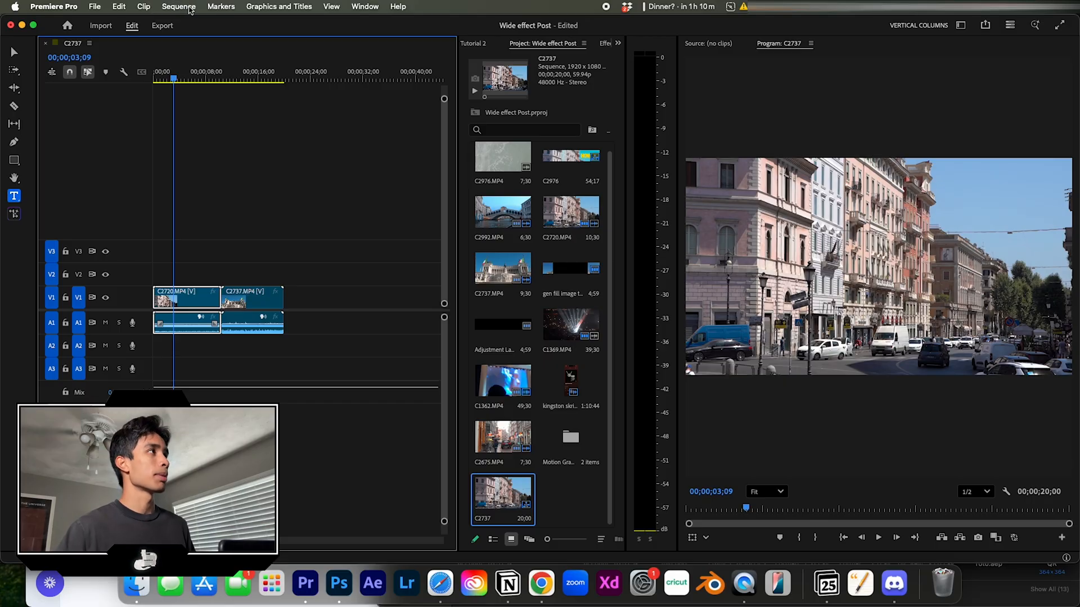
Step: In Sequence Settings set frame size 5120x1080 at 24 fps and accept deleting previews
{"action": "left_click", "coordinate": [178, 6]}
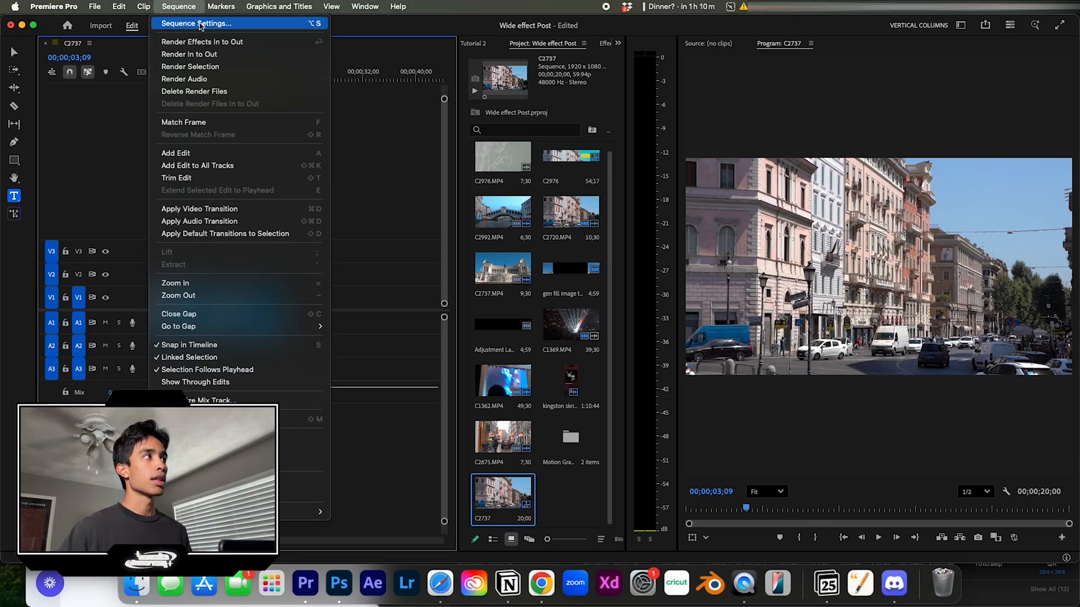
{"action": "left_click", "coordinate": [198, 23]}
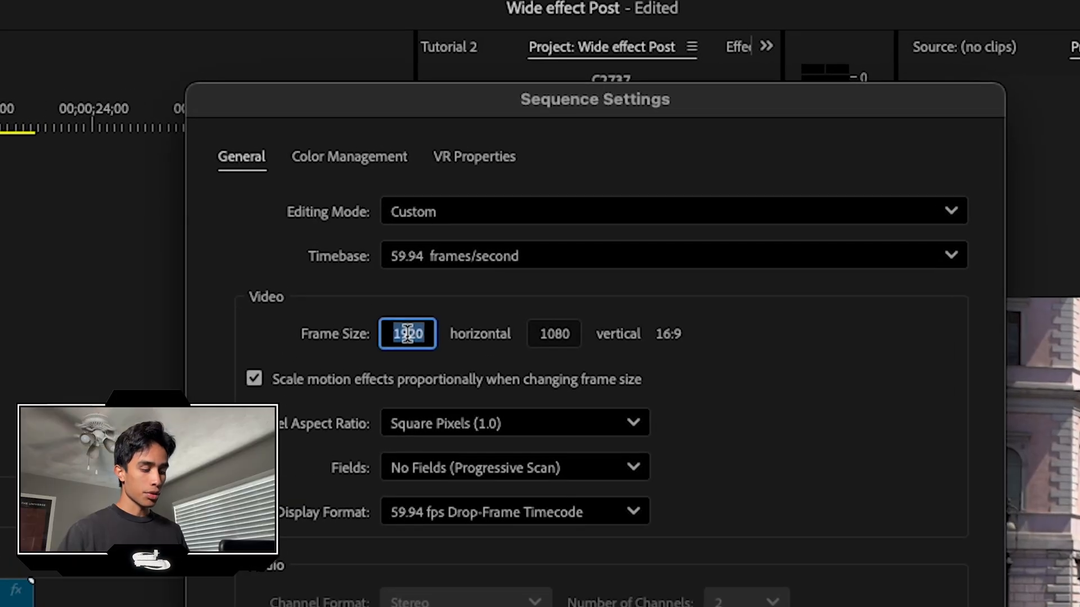
{"action": "type", "text": "5120"}
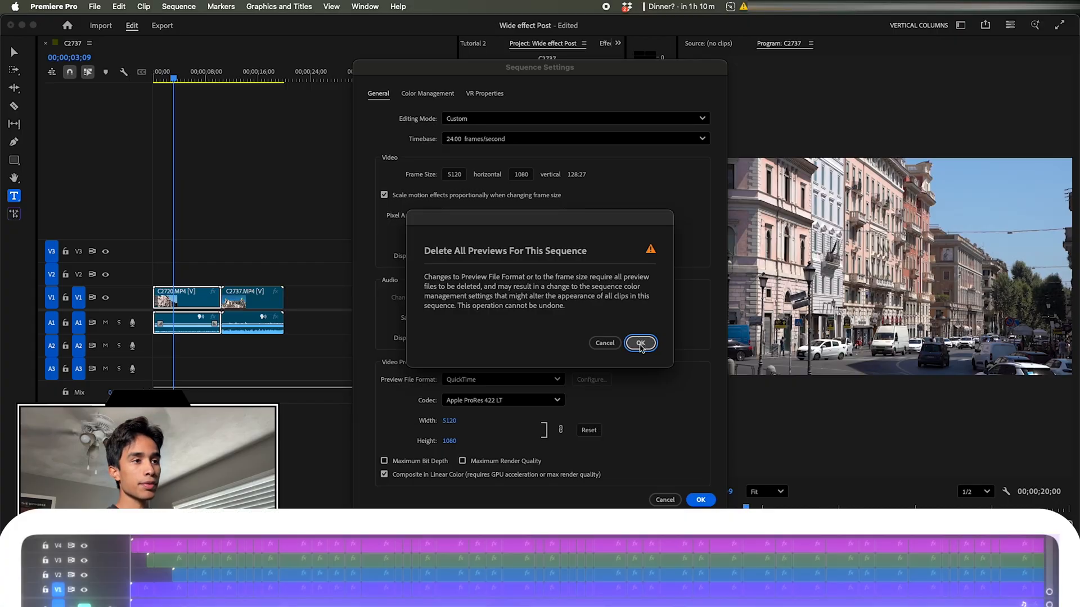
{"action": "left_click", "coordinate": [640, 343]}
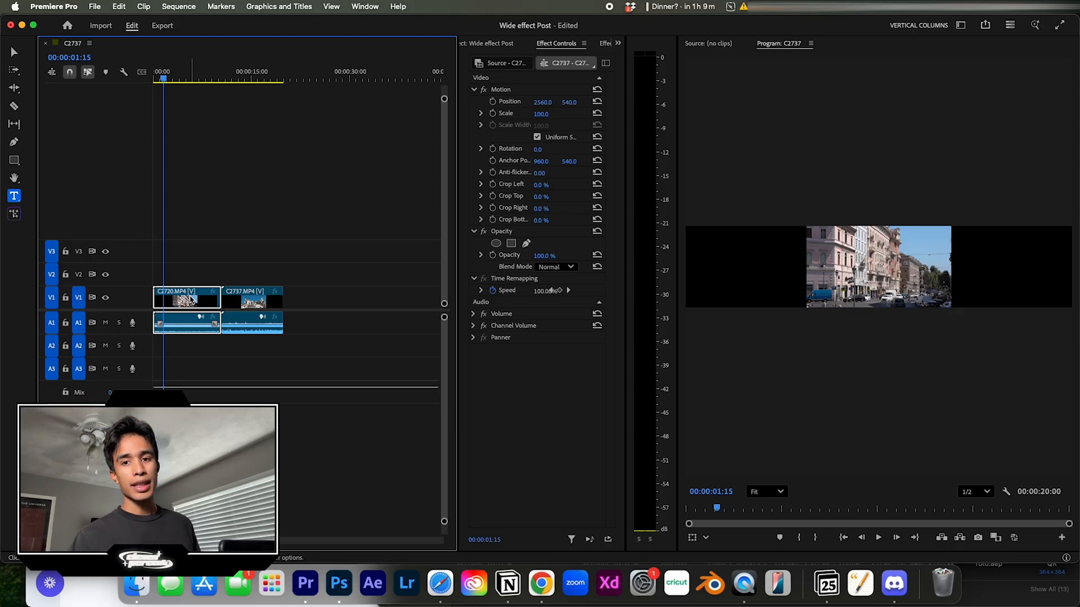
Step: Set the clip's Position to 2560, 540 so it sits centred between black sides
{"action": "left_click", "coordinate": [169, 77]}
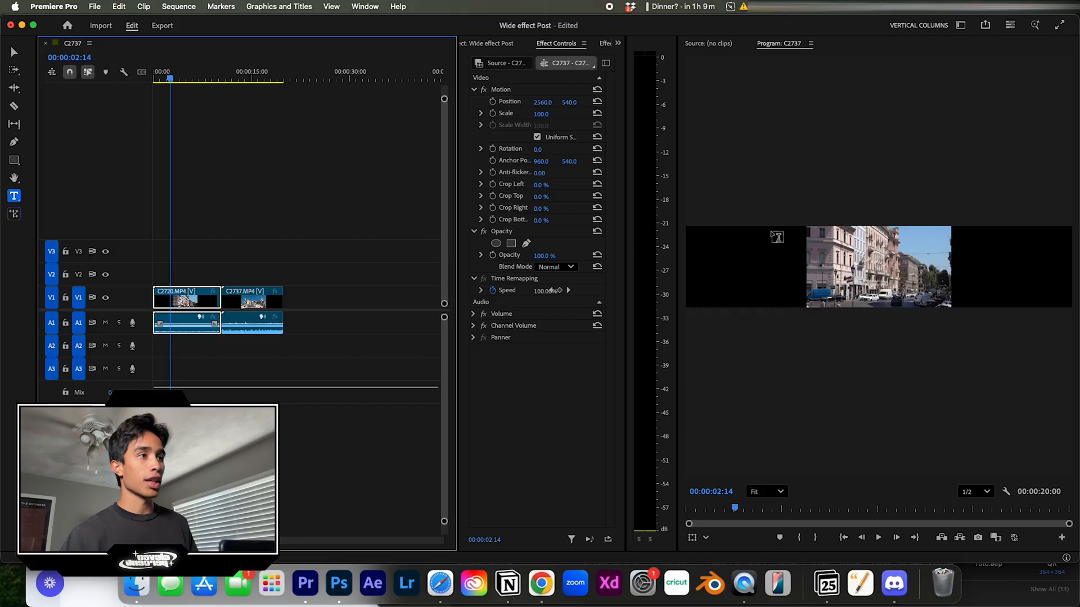
{"action": "left_click", "coordinate": [252, 78]}
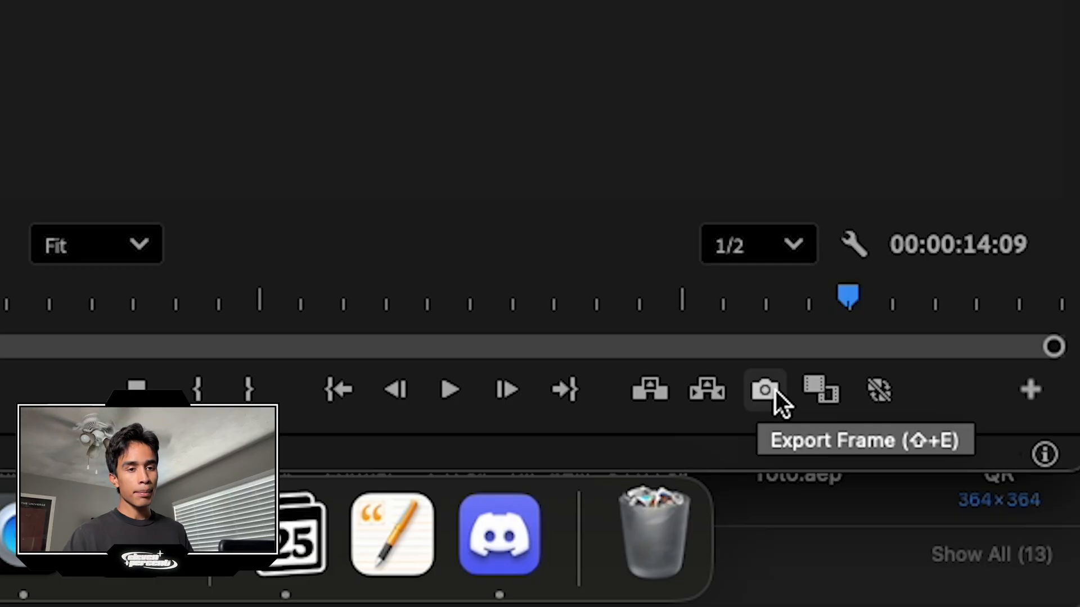
{"action": "mouse_move", "coordinate": [944, 253]}
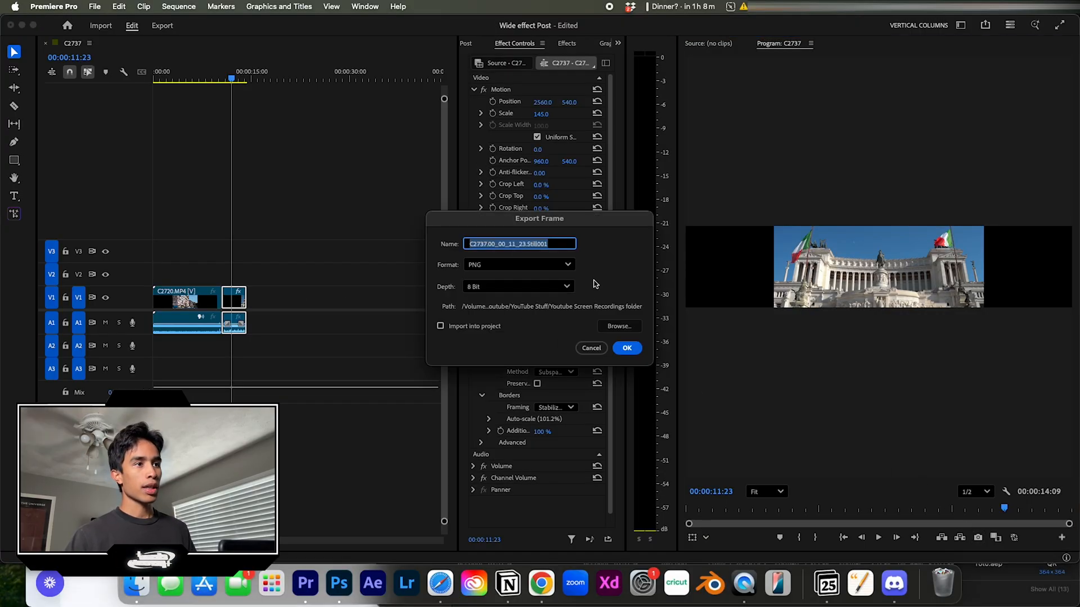
{"action": "mouse_move", "coordinate": [512, 263]}
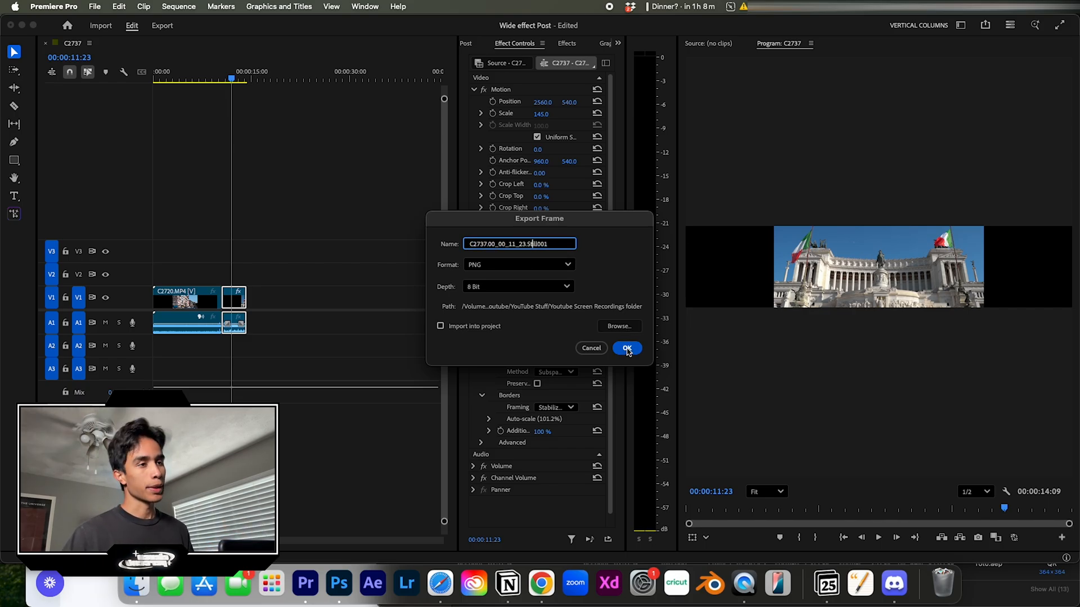
Step: Export the current Vittoriano frame as a PNG still
{"action": "left_click", "coordinate": [626, 348]}
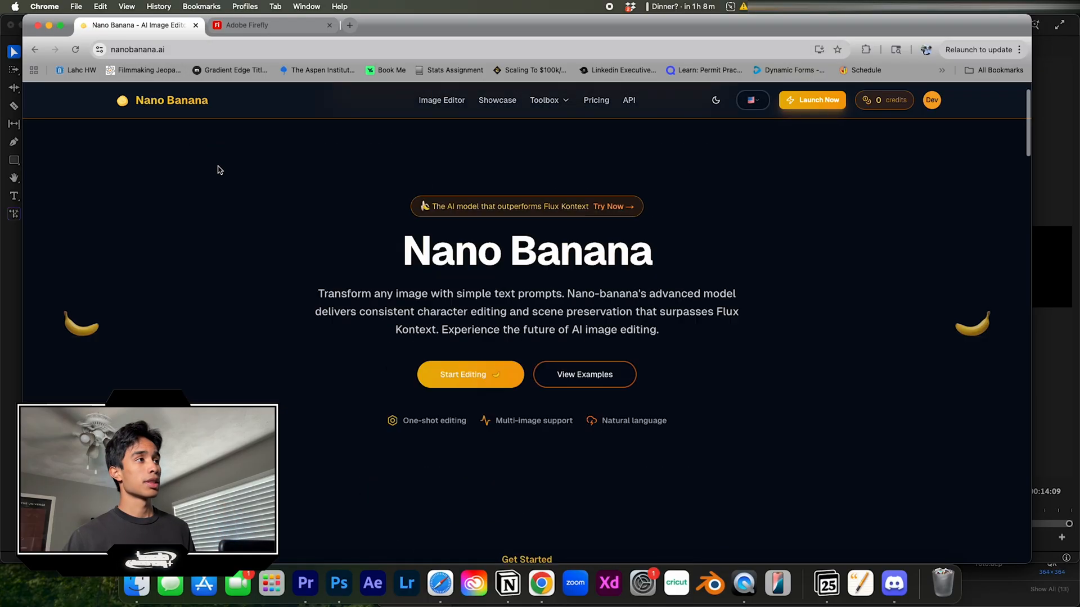
Step: Scroll the Nano Banana page down to its Try The AI Editor prompt section
{"action": "scroll", "scroll_direction": "down", "scroll_amount": 3}
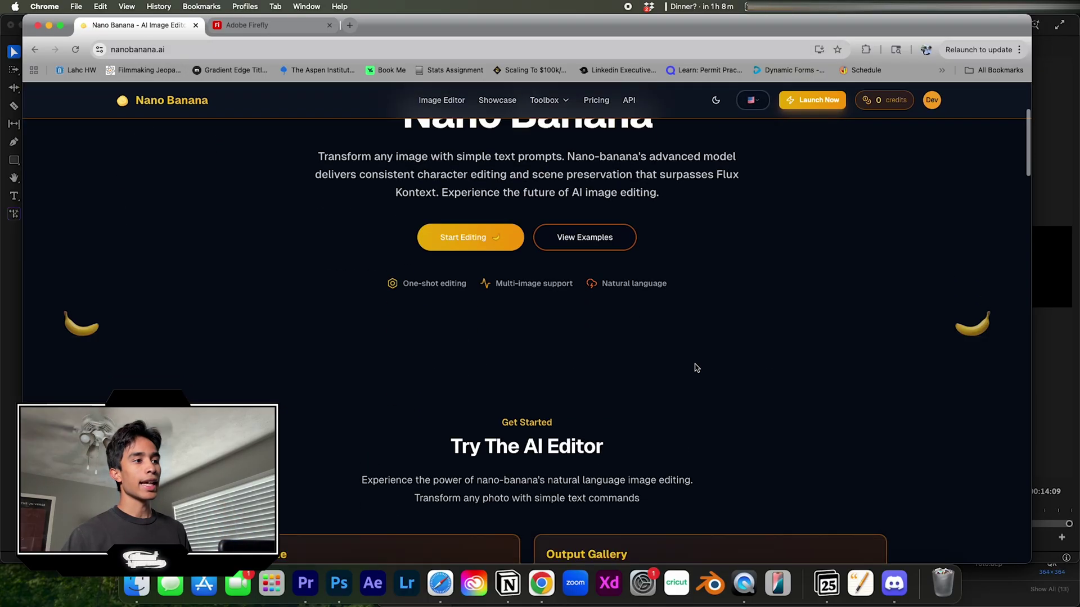
{"action": "scroll", "scroll_direction": "down", "scroll_amount": 3}
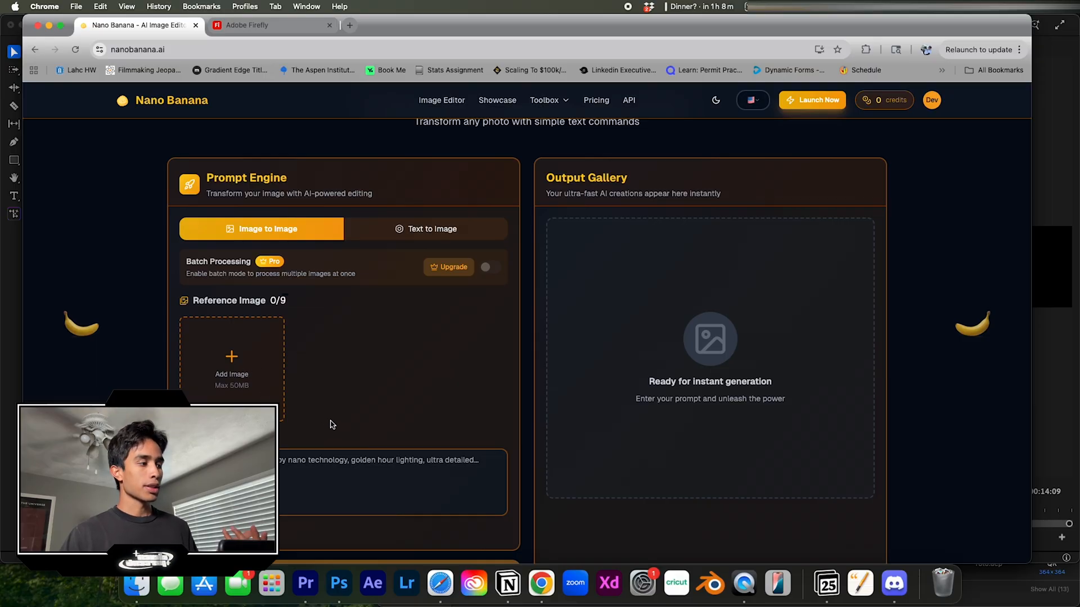
{"action": "scroll", "scroll_direction": "down", "scroll_amount": 3}
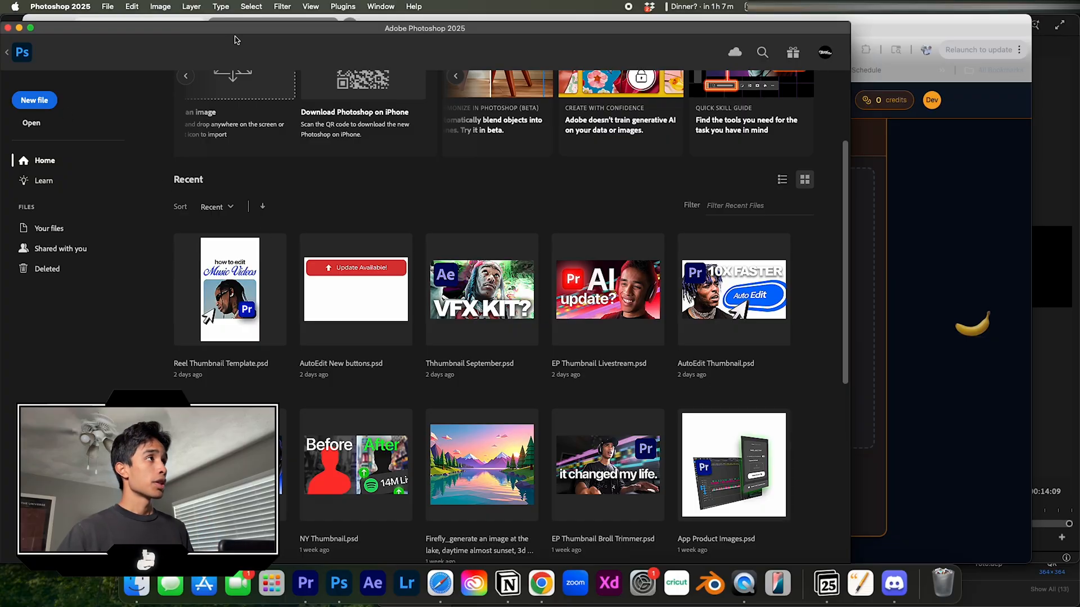
Step: Create a 5120x1080 Photoshop document and import the exported PNG still into its centre
{"action": "left_click", "coordinate": [34, 100]}
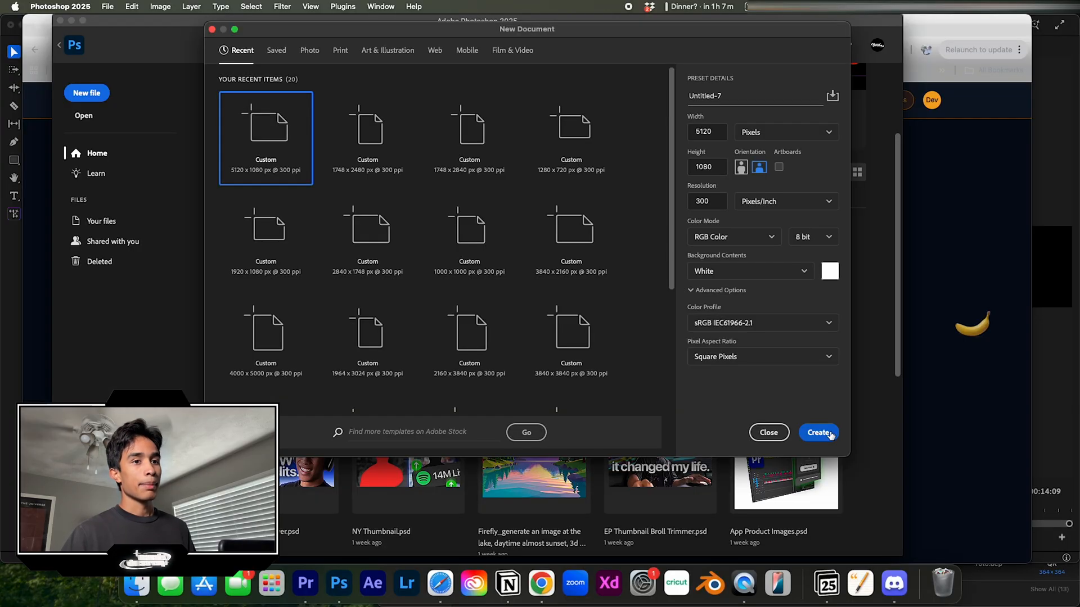
{"action": "left_click", "coordinate": [819, 432]}
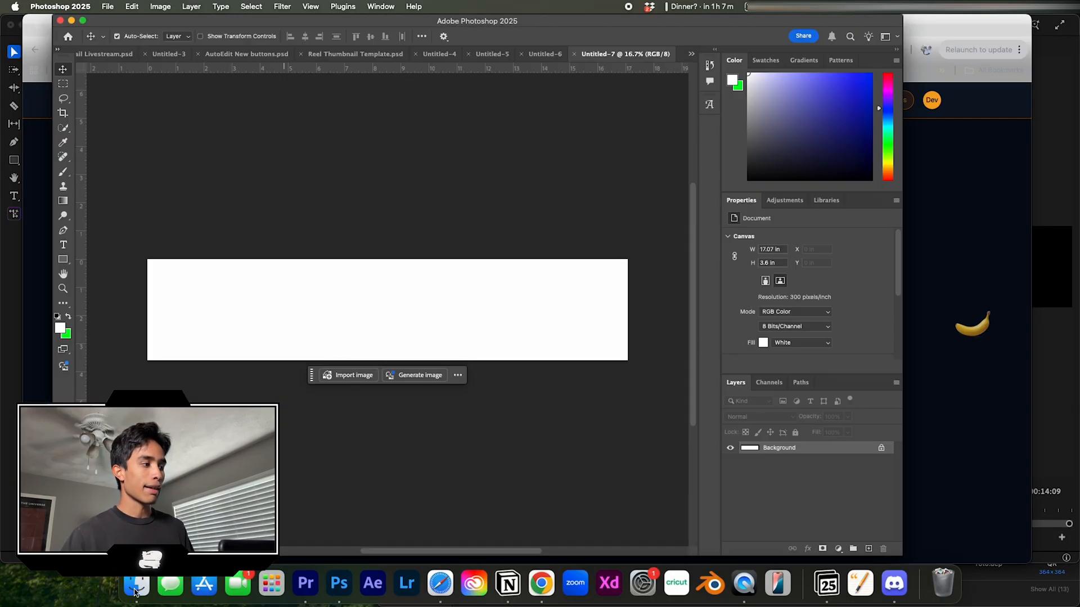
{"action": "left_click", "coordinate": [138, 589]}
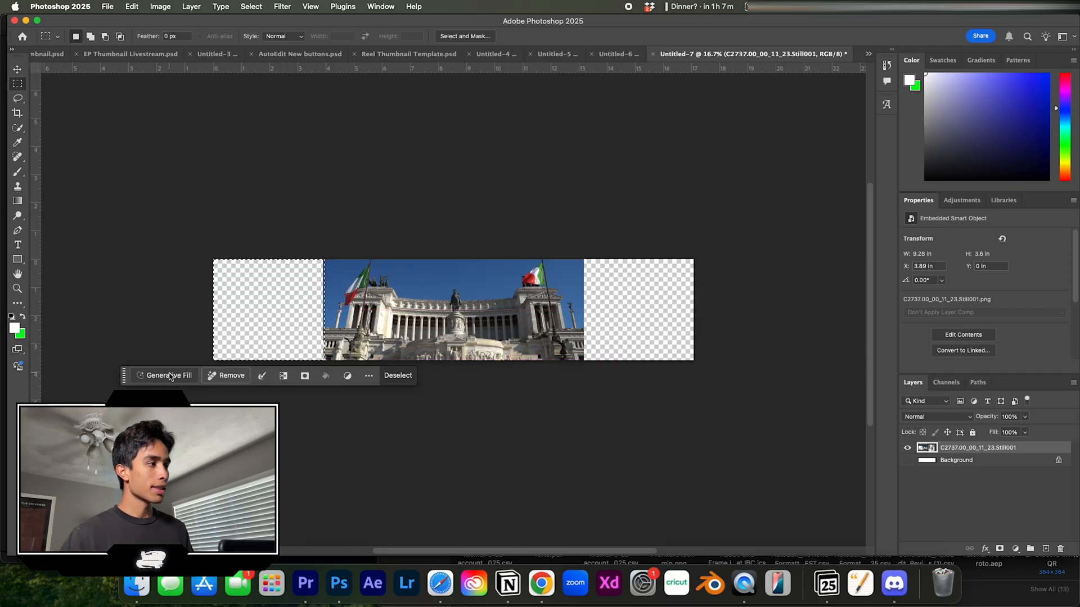
Step: Generative Fill the empty left area with prompt 'extend this image' and browse variations
{"action": "left_click", "coordinate": [168, 376]}
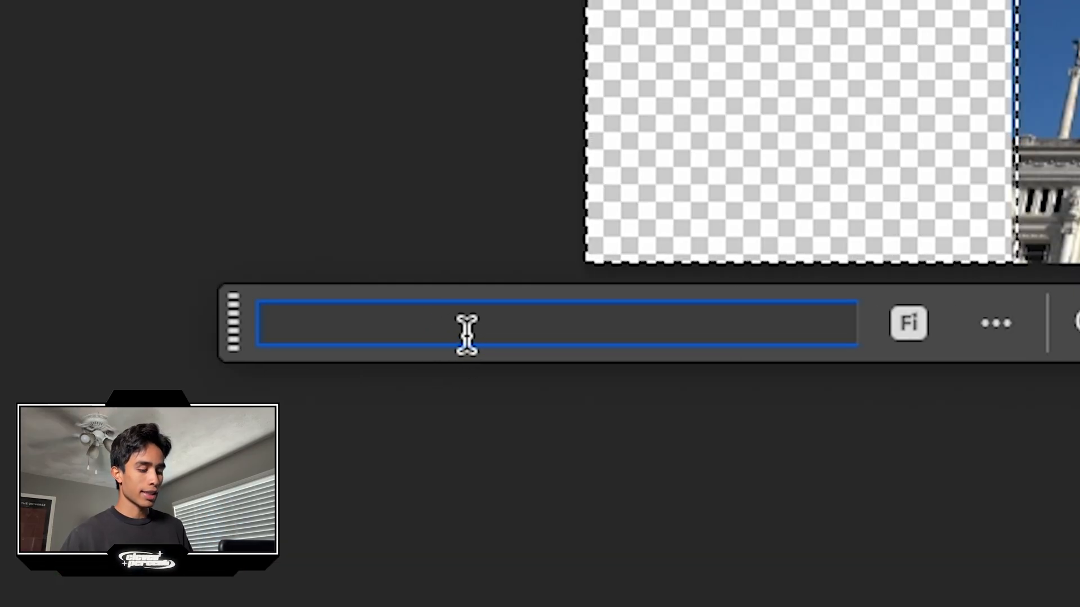
{"action": "type", "text": "extend"}
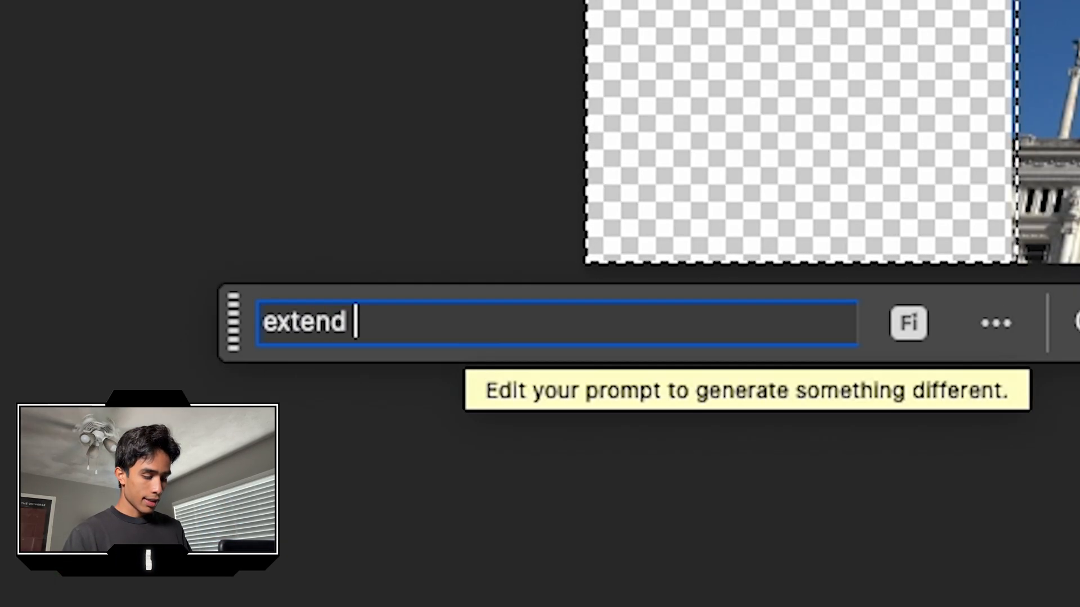
{"action": "key", "text": "Enter"}
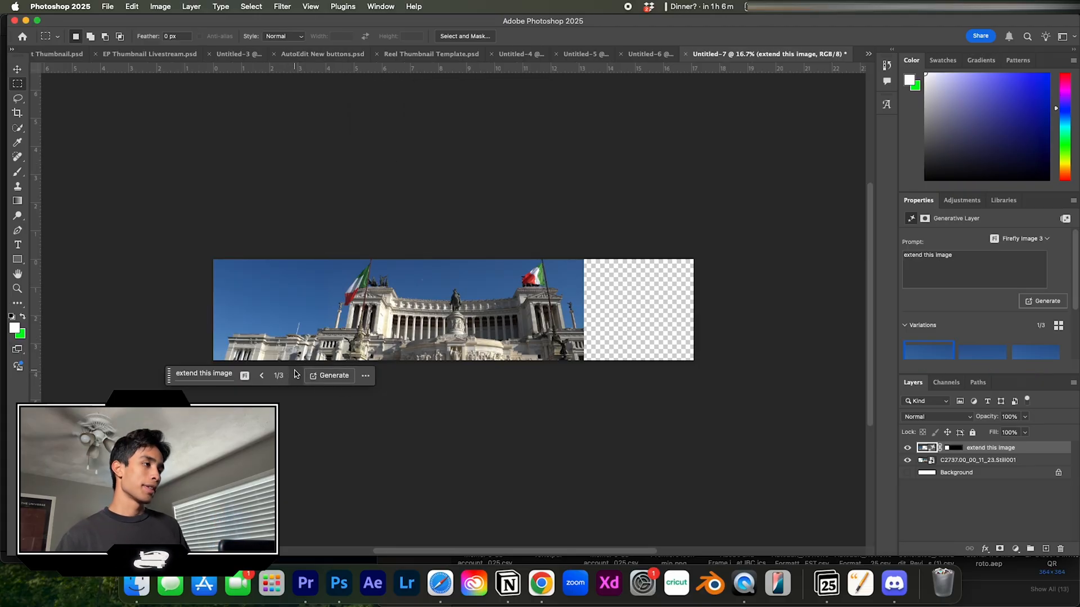
{"action": "left_click", "coordinate": [1036, 352]}
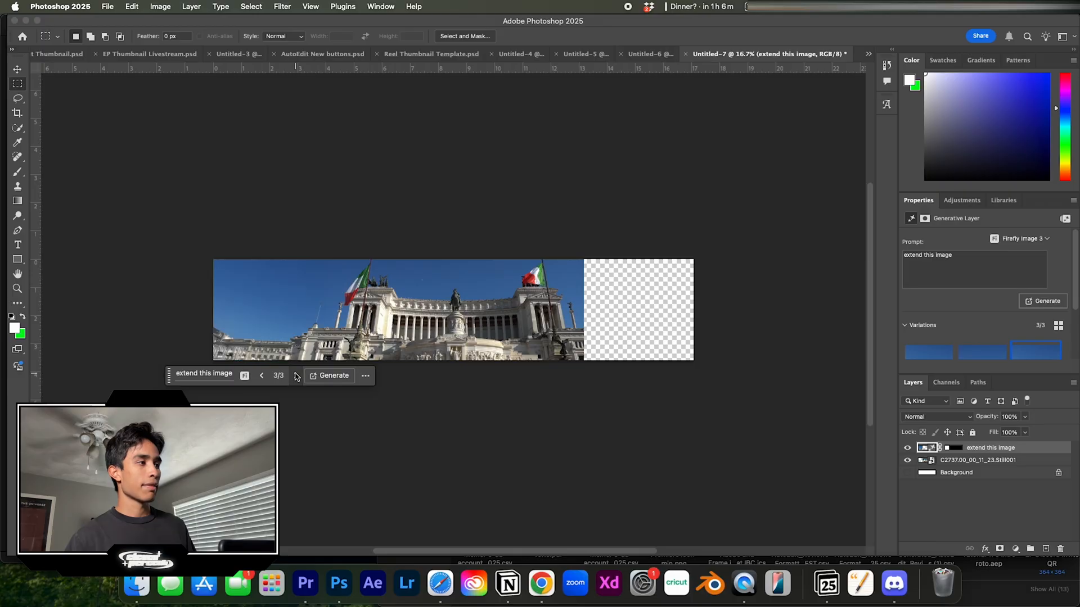
{"action": "left_click", "coordinate": [261, 375]}
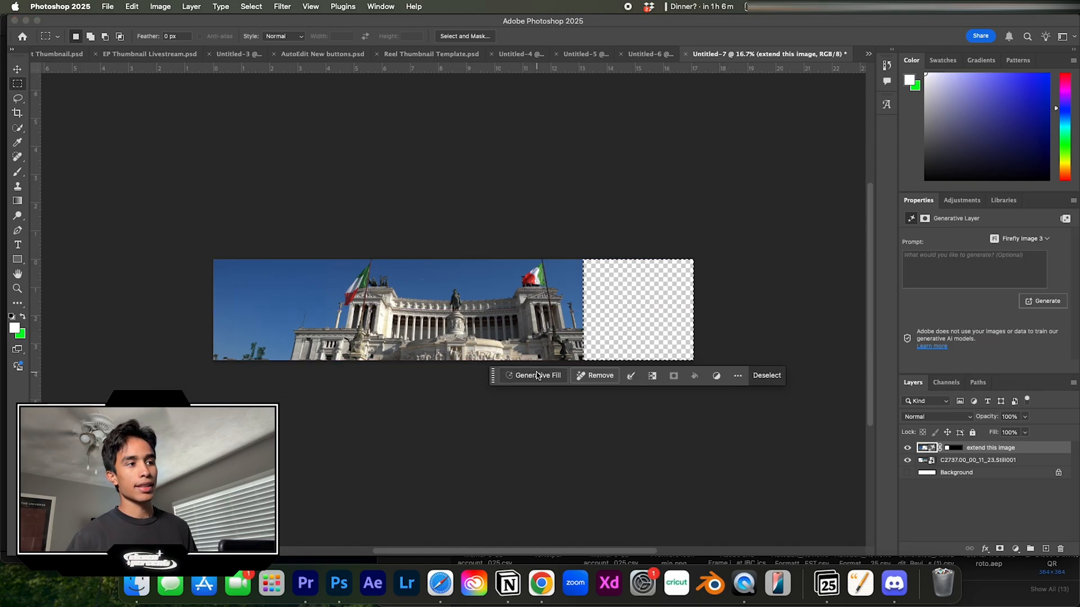
Step: Generative Fill the empty right area with 'this image' and hide the original layer to check
{"action": "left_click", "coordinate": [537, 376]}
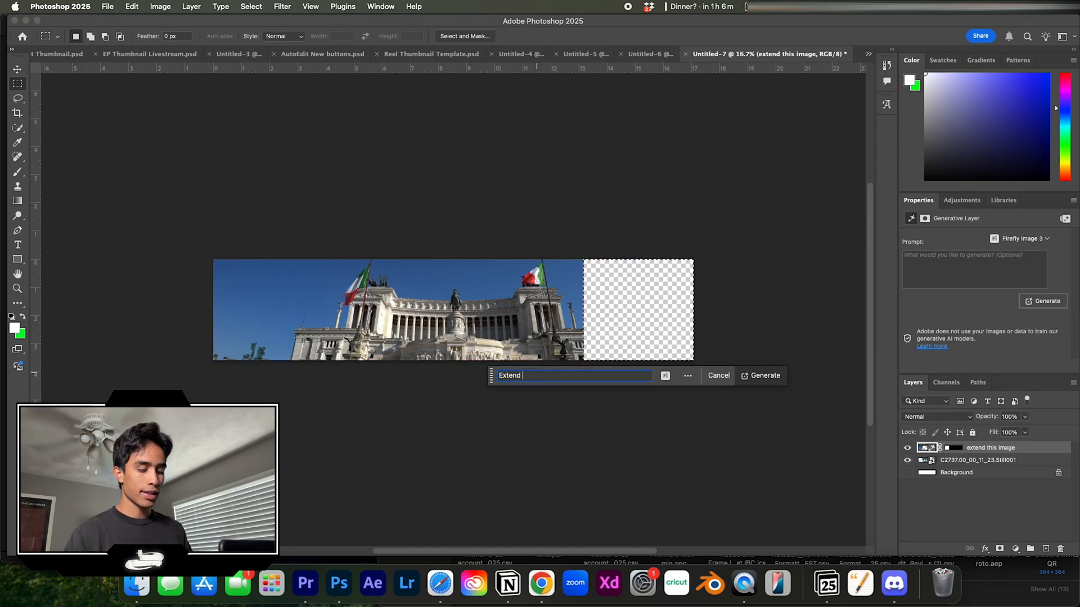
{"action": "type", "text": "this image"}
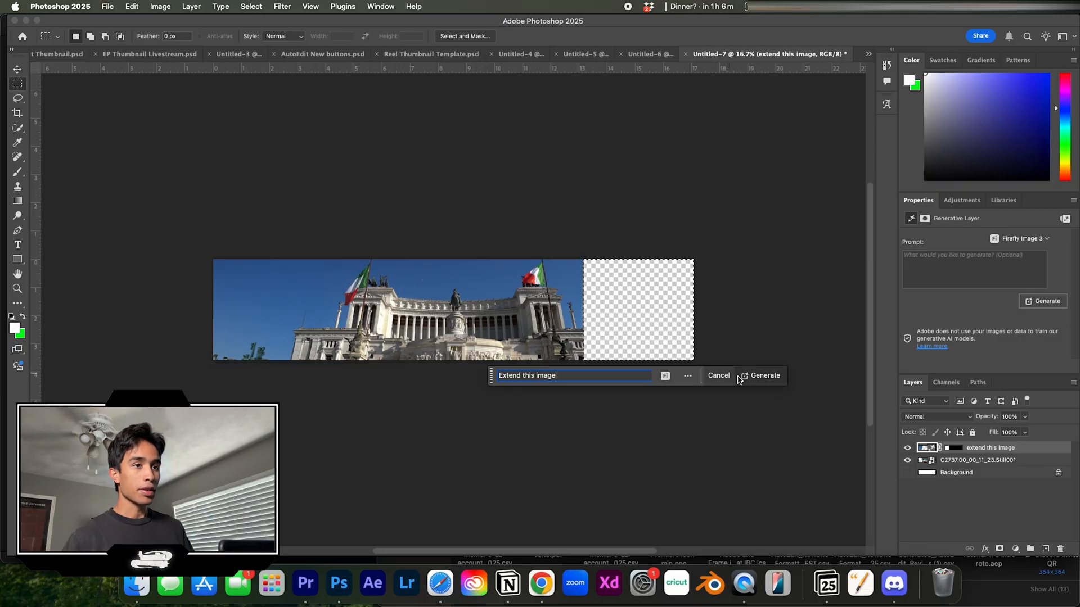
{"action": "left_click", "coordinate": [765, 376]}
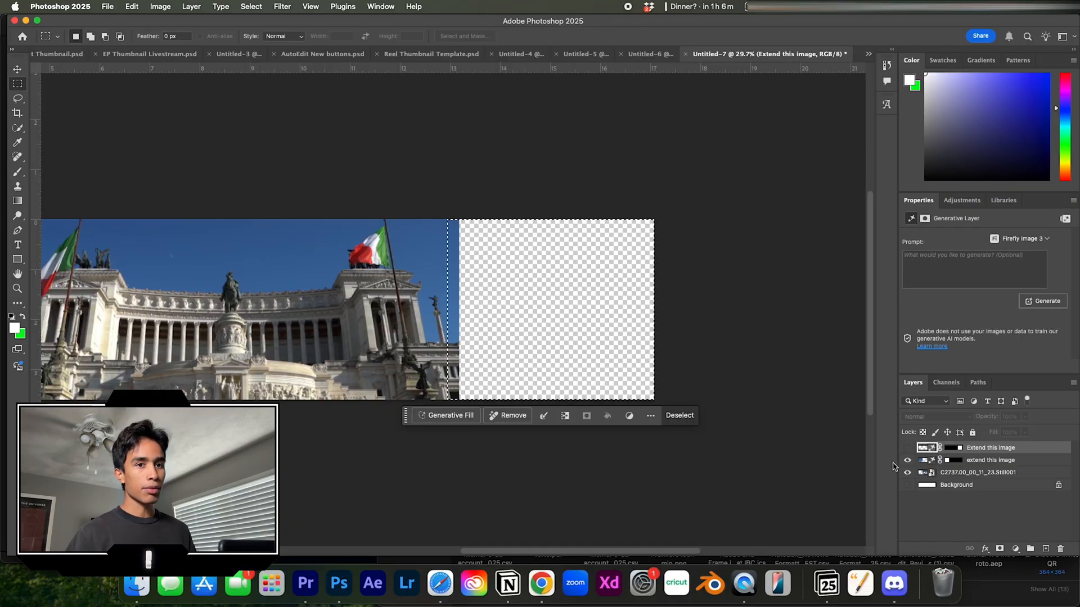
{"action": "left_click", "coordinate": [449, 416]}
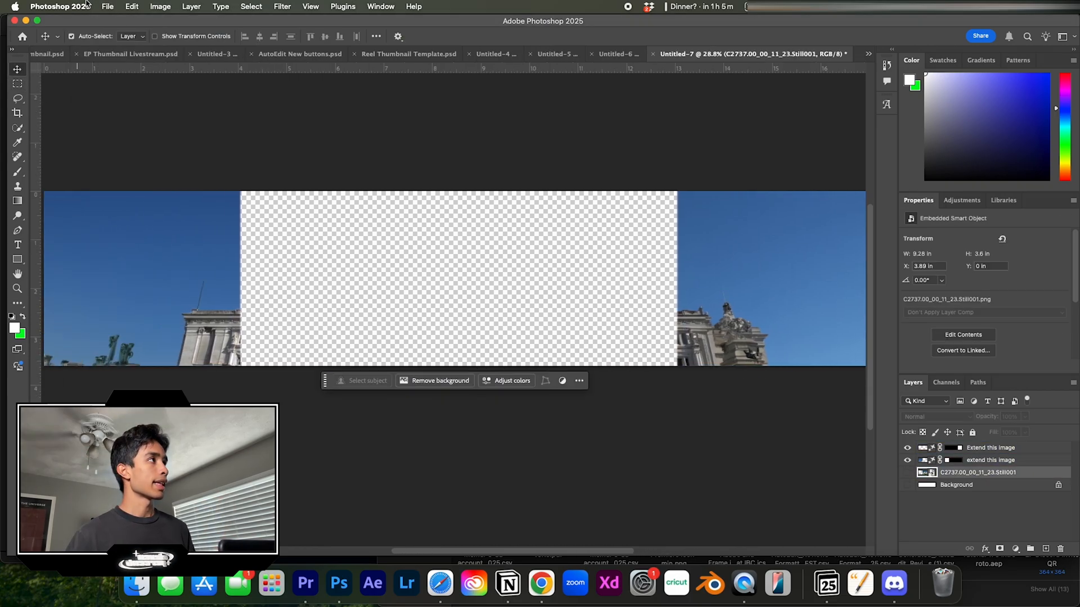
Step: Save the extended wide image as 'Final Wide image 2'
{"action": "left_click", "coordinate": [108, 6]}
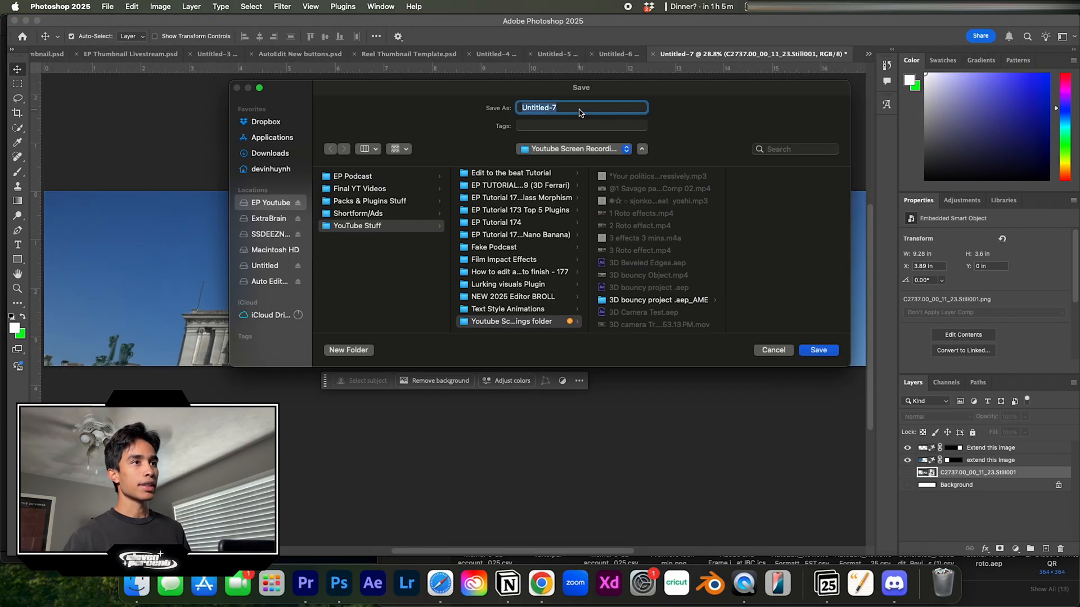
{"action": "type", "text": "Final Wide image 2"}
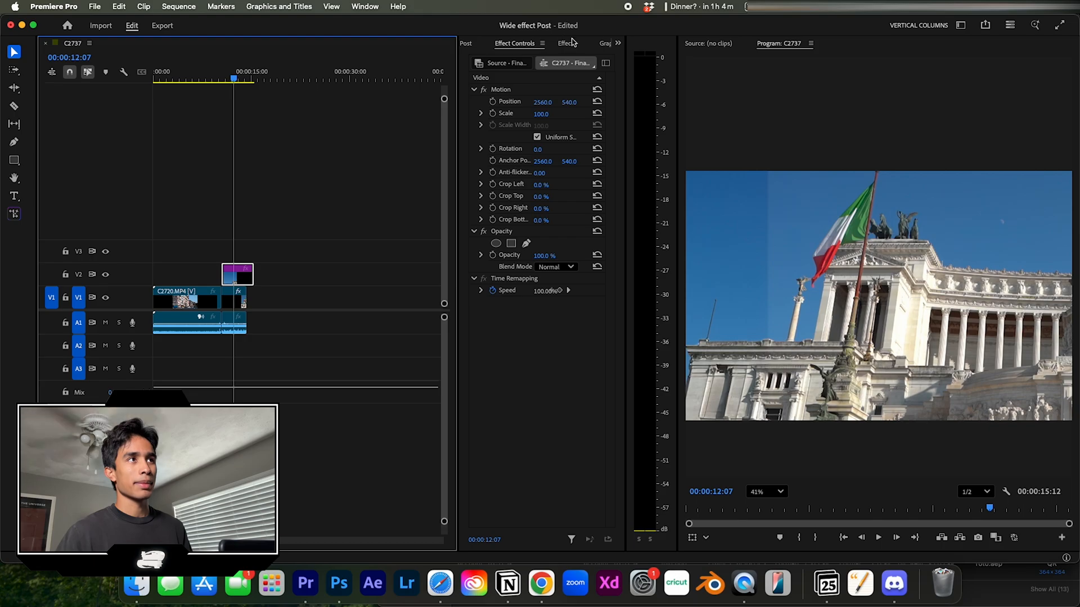
Step: Switch from Graphics Templates to Lumetri Color and expand Basic Correction for the clip
{"action": "left_click", "coordinate": [548, 43]}
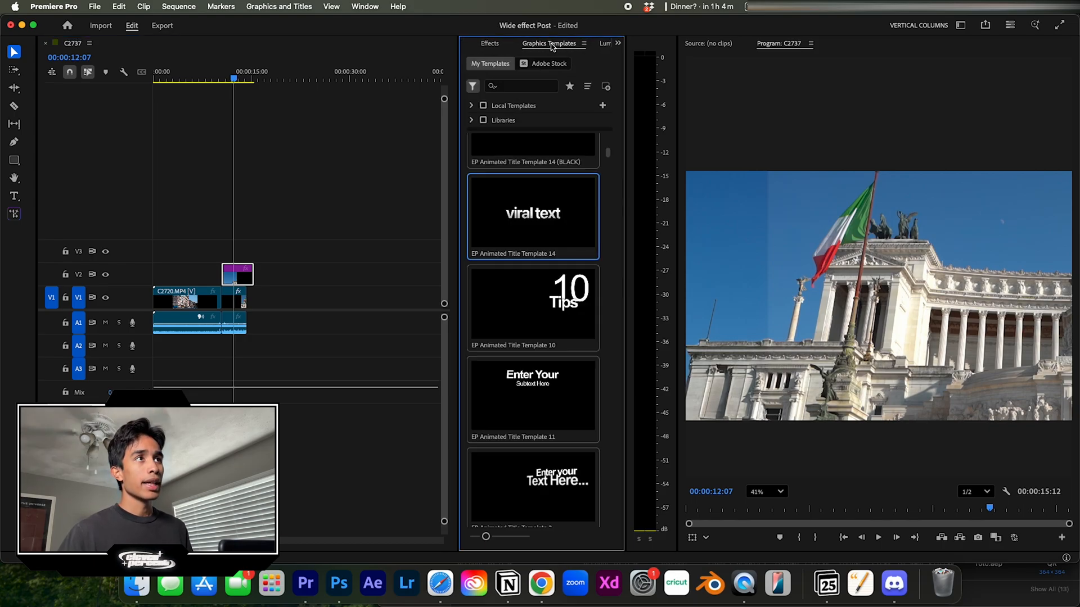
{"action": "left_click", "coordinate": [528, 43]}
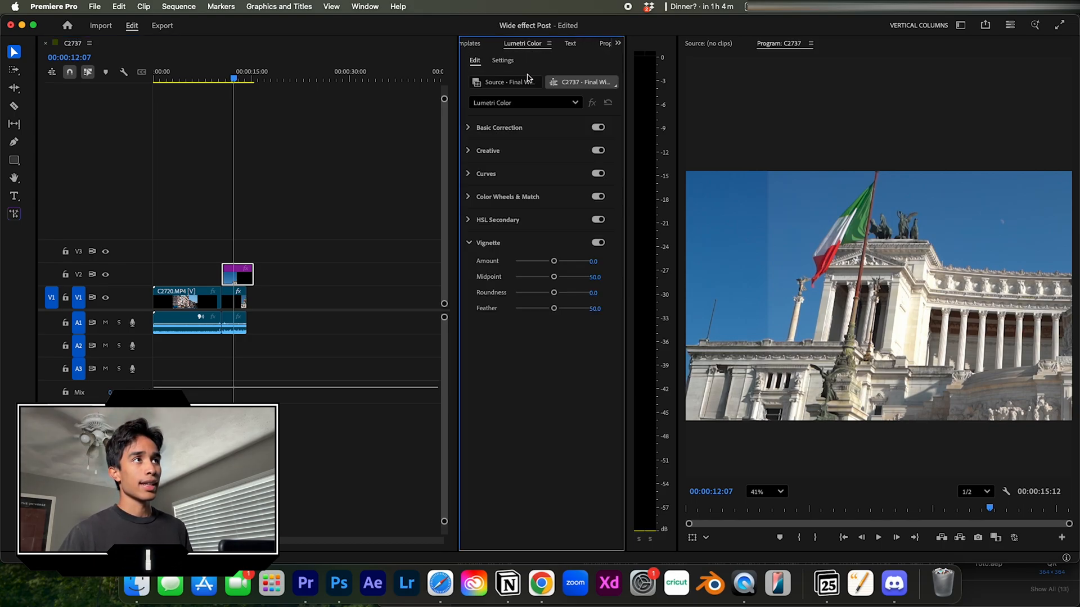
{"action": "left_click", "coordinate": [468, 127]}
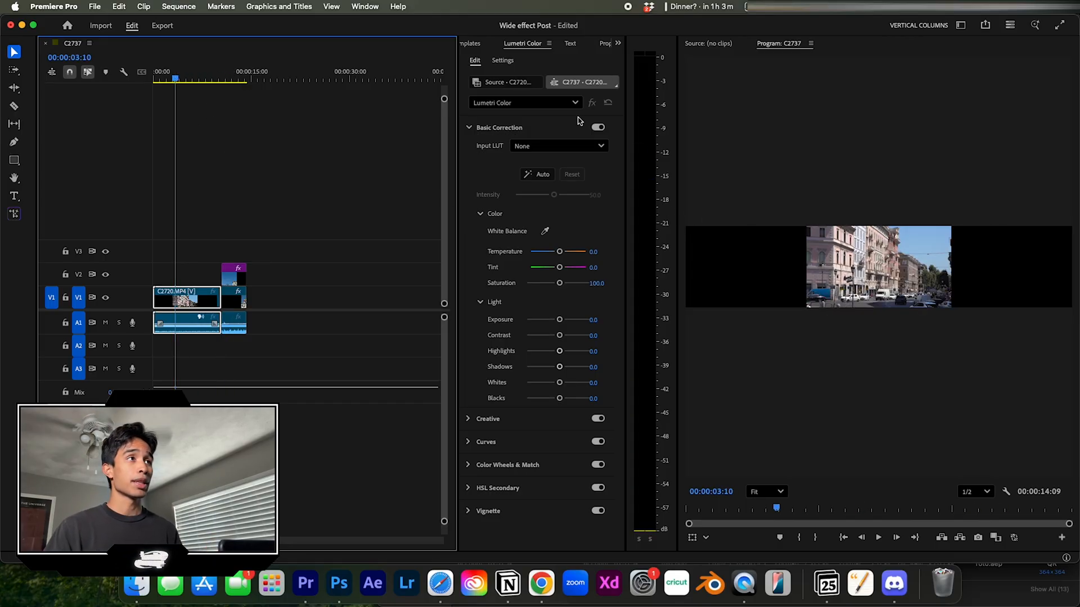
Step: Return to Effect Controls and bring up Window > Extensions
{"action": "left_click", "coordinate": [506, 43]}
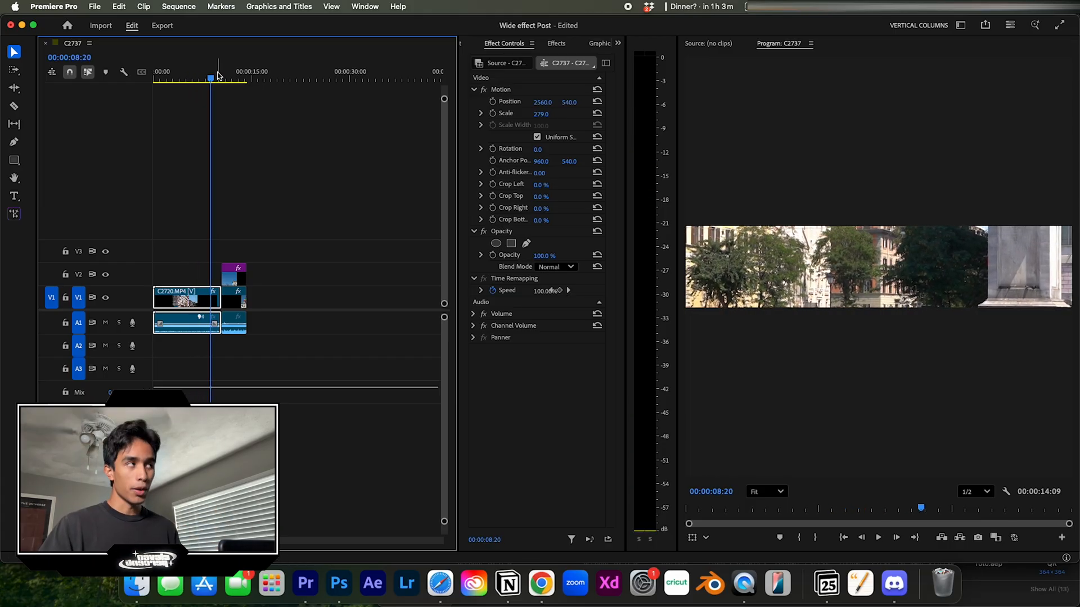
{"action": "left_click", "coordinate": [364, 7]}
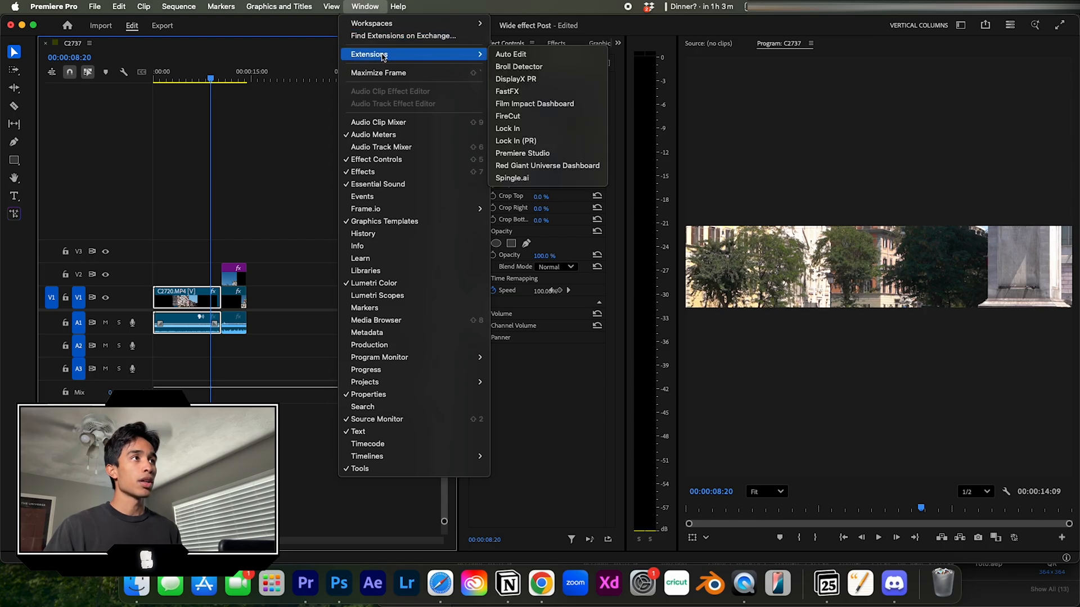
Step: Run Auto Edit on C2709.MP4 with B-roll trimmer sensitivity High to cut the shaky parts
{"action": "left_click", "coordinate": [511, 54]}
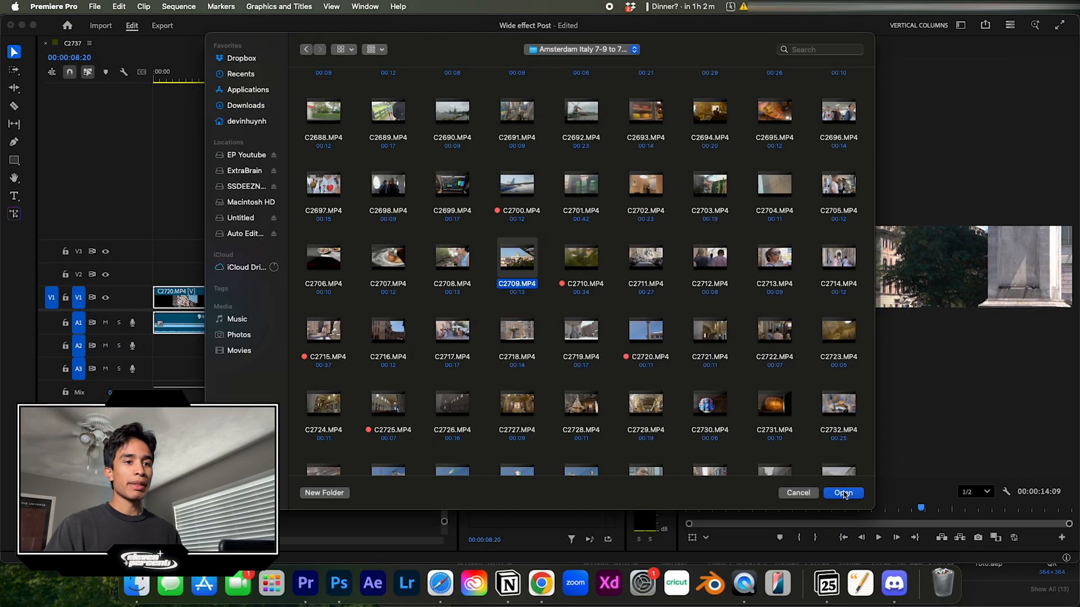
{"action": "left_click", "coordinate": [844, 492]}
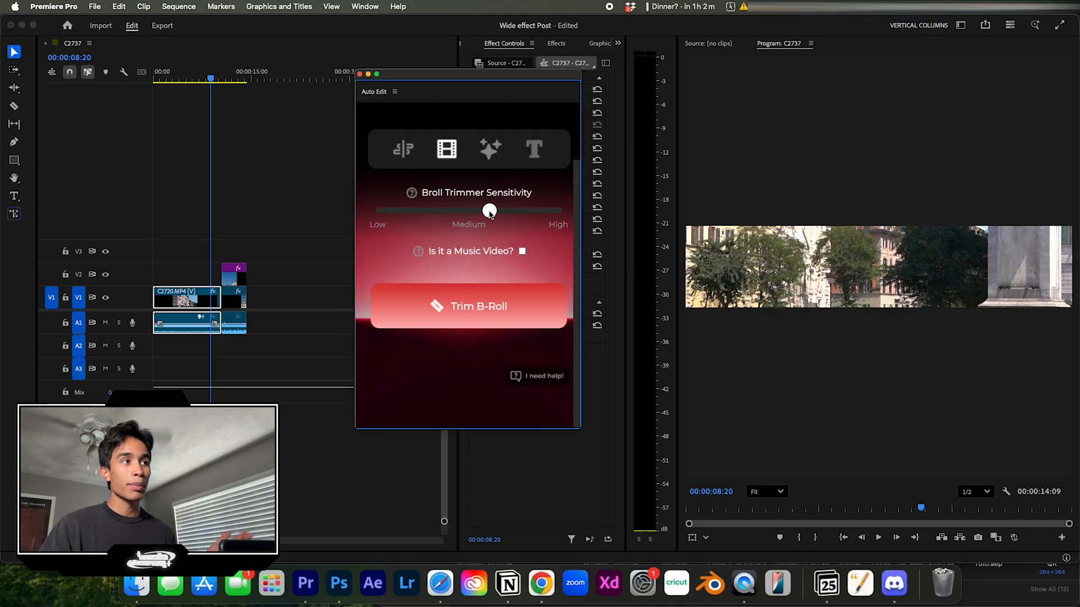
{"action": "left_click_drag", "start_coordinate": [490, 210], "coordinate": [543, 210]}
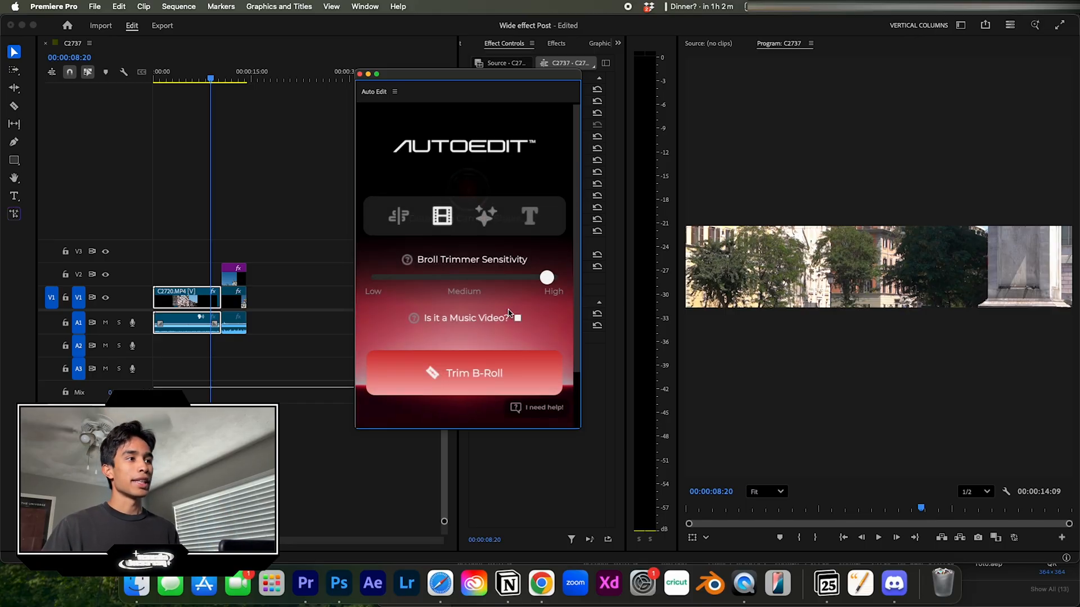
{"action": "left_click", "coordinate": [463, 373]}
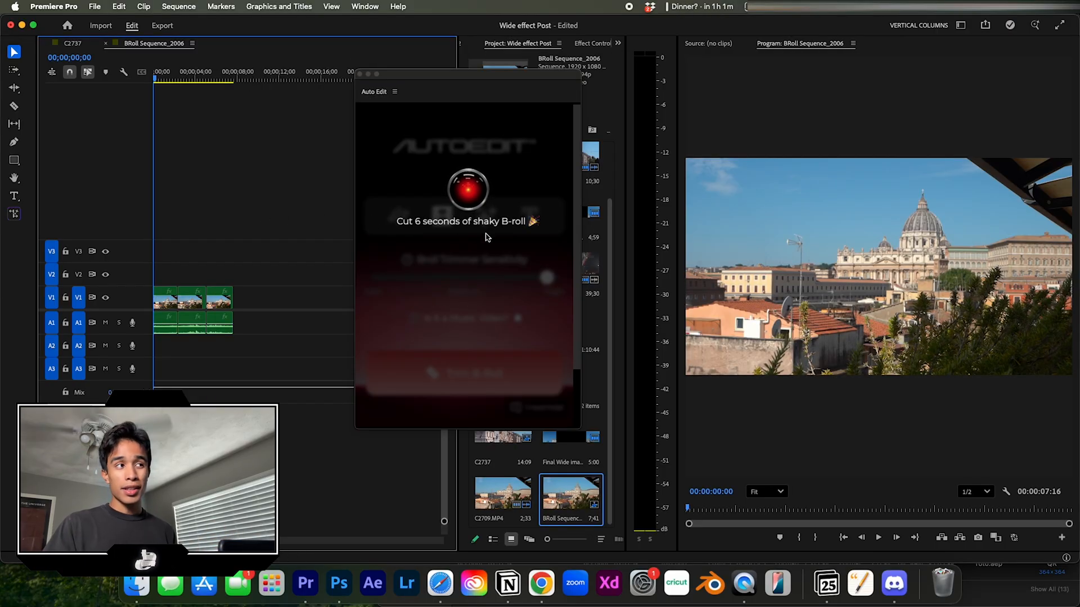
Step: Review the trimmed BRoll sequence, place it in the C2737 sequence and go to Export
{"action": "left_click", "coordinate": [180, 72]}
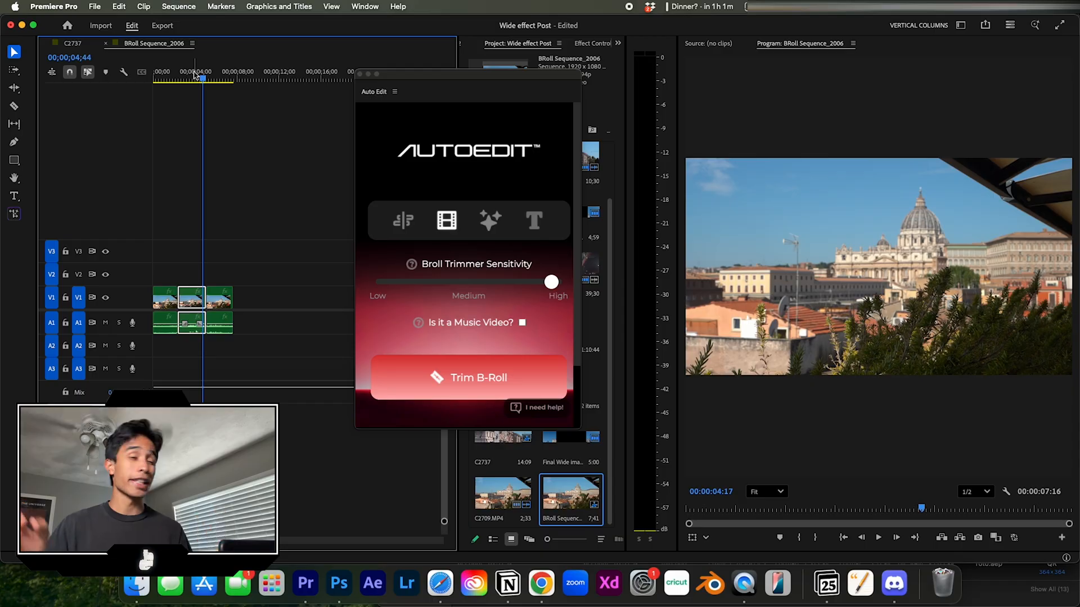
{"action": "left_click_drag", "start_coordinate": [468, 91], "coordinate": [399, 176]}
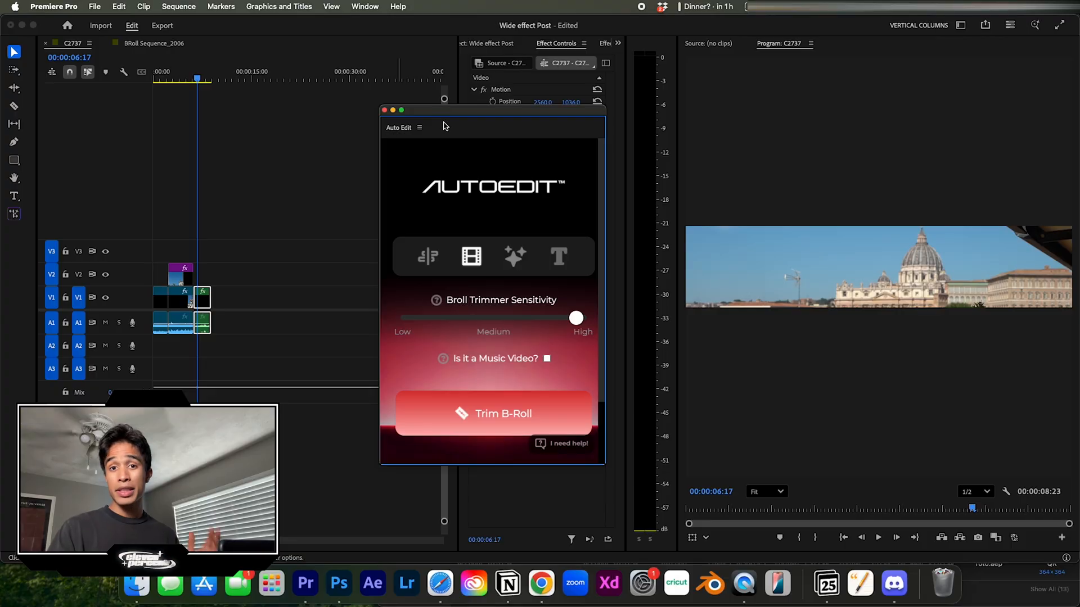
{"action": "left_click", "coordinate": [162, 25]}
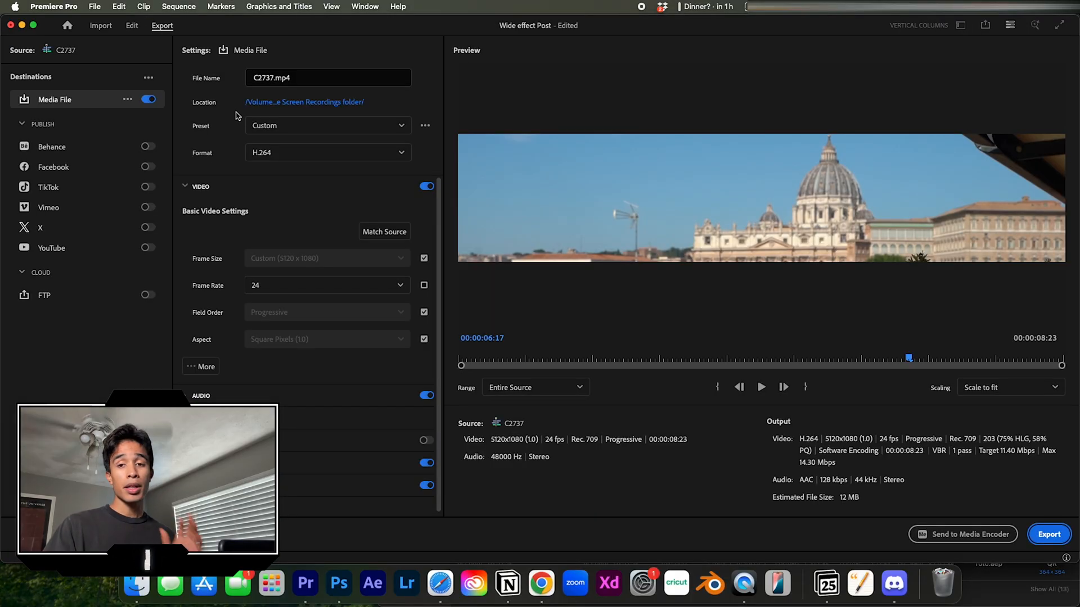
Step: Choose the High Quality 2160p 4K export preset for a 3840×2160, 24 fps output
{"action": "left_click_drag", "start_coordinate": [907, 358], "coordinate": [608, 358]}
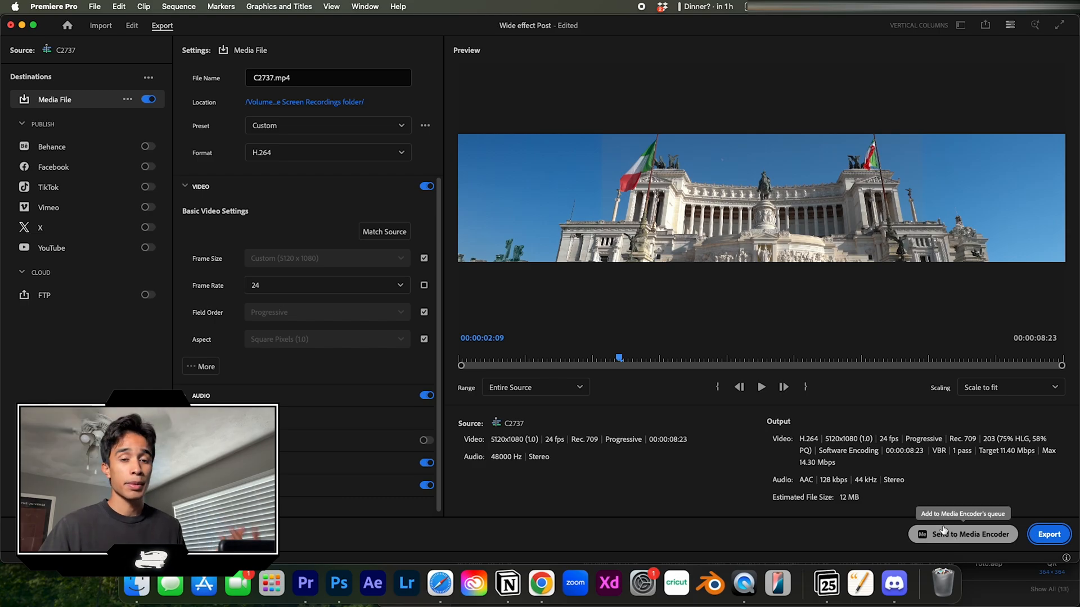
{"action": "mouse_move", "coordinate": [423, 277]}
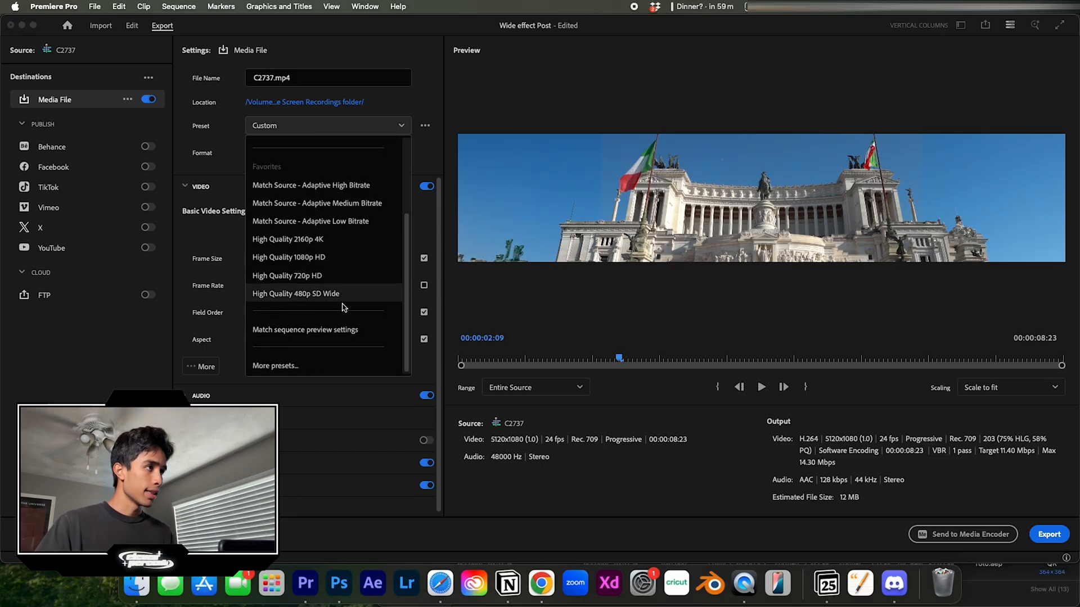
{"action": "left_click", "coordinate": [287, 238]}
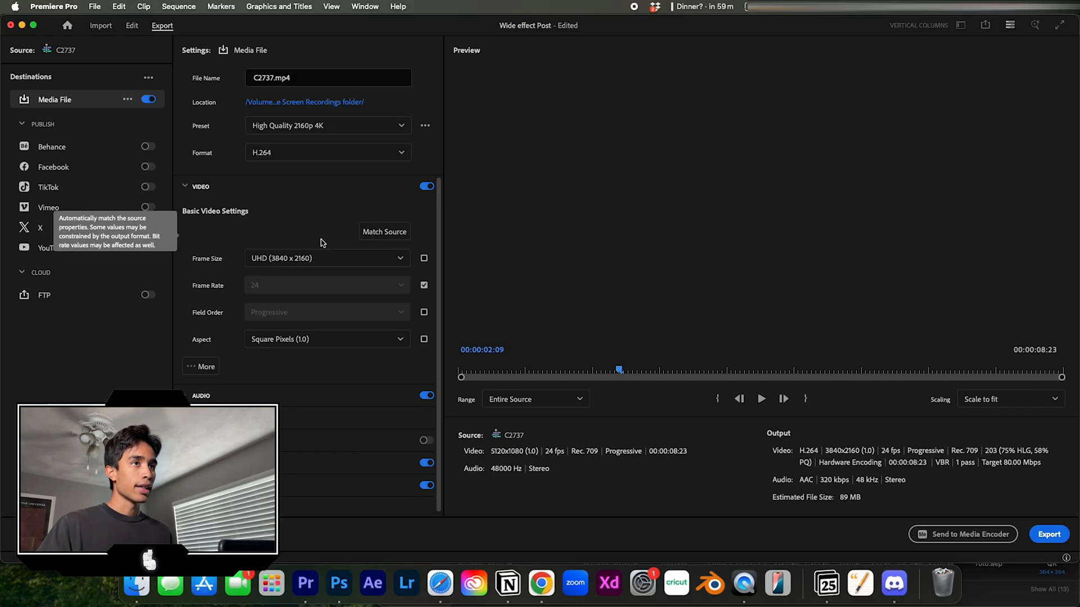
{"action": "mouse_move", "coordinate": [619, 111]}
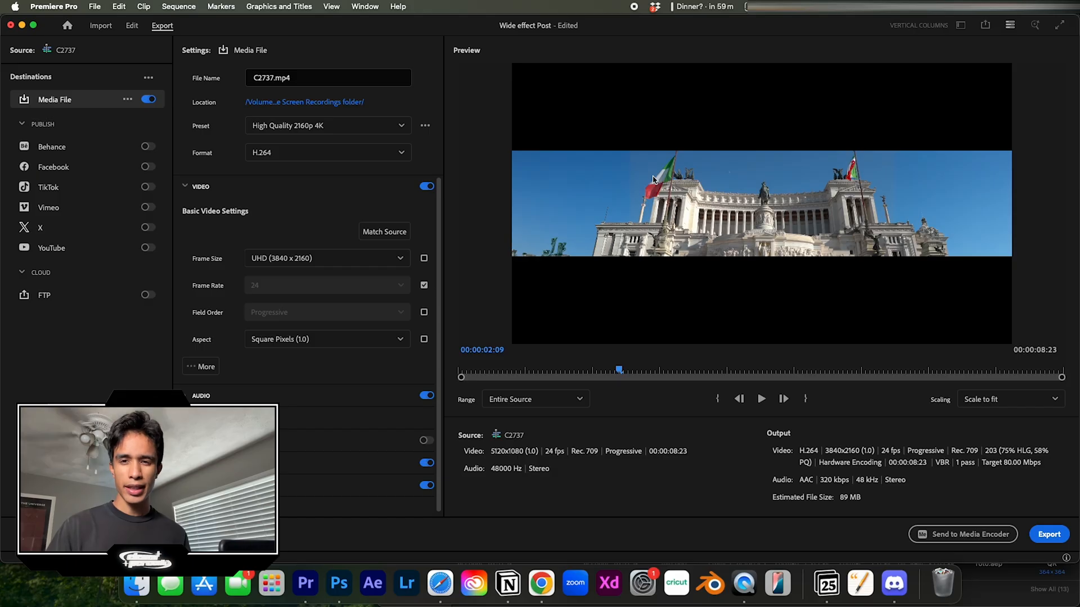
{"action": "mouse_move", "coordinate": [589, 207]}
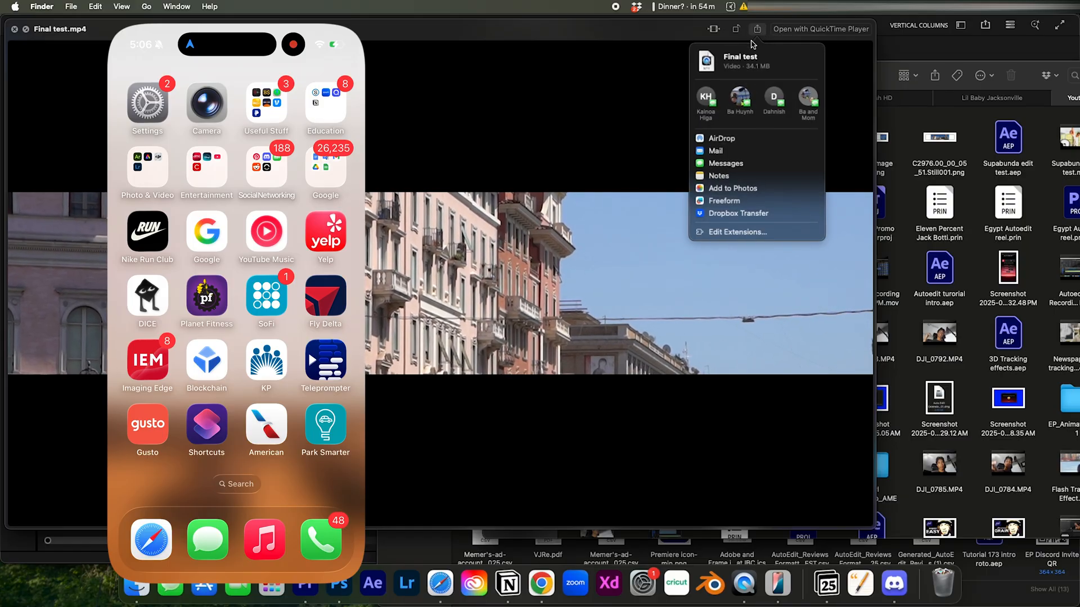
Step: AirDrop Final test.mp4 from Quick Look to the iPhone
{"action": "left_click", "coordinate": [721, 138]}
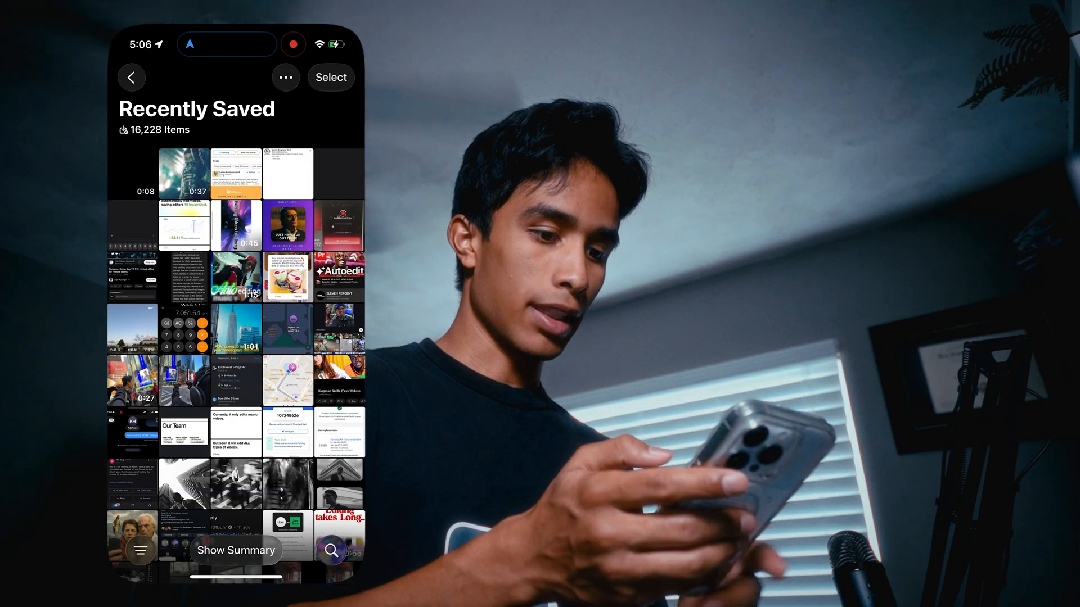
Step: Crop the saved 8-second letterboxed video in Photos, then launch Instagram
{"action": "scroll", "scroll_direction": "down", "scroll_amount": 3}
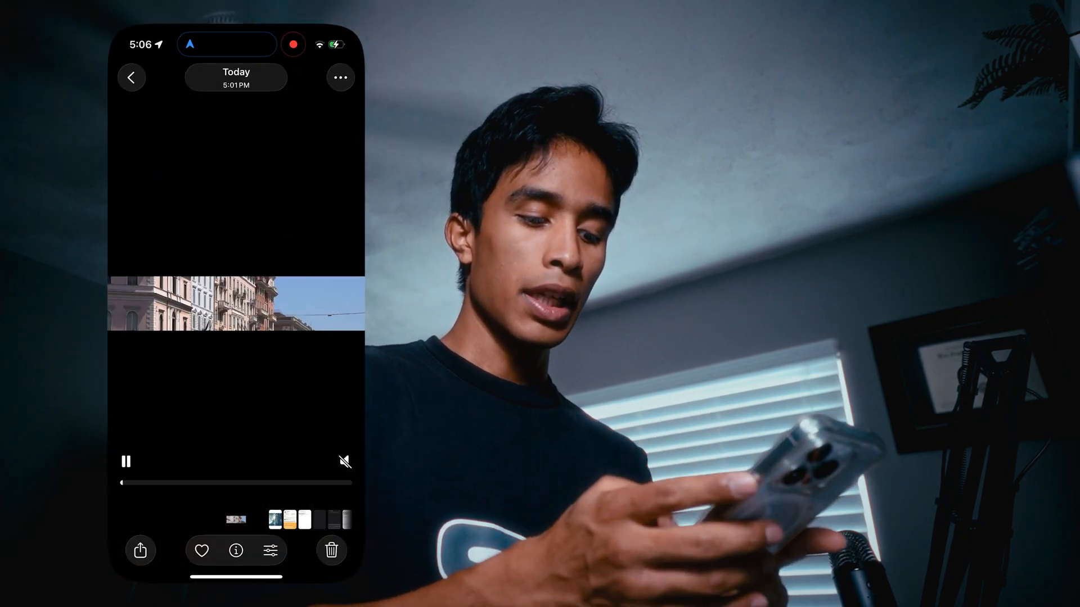
{"action": "left_click", "coordinate": [270, 551]}
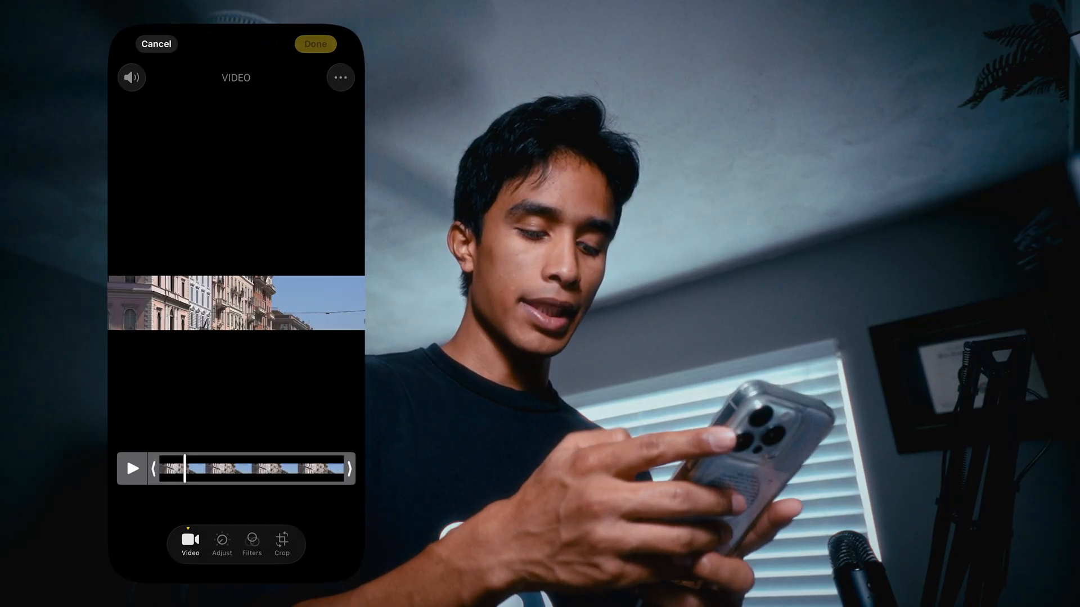
{"action": "left_click", "coordinate": [282, 547]}
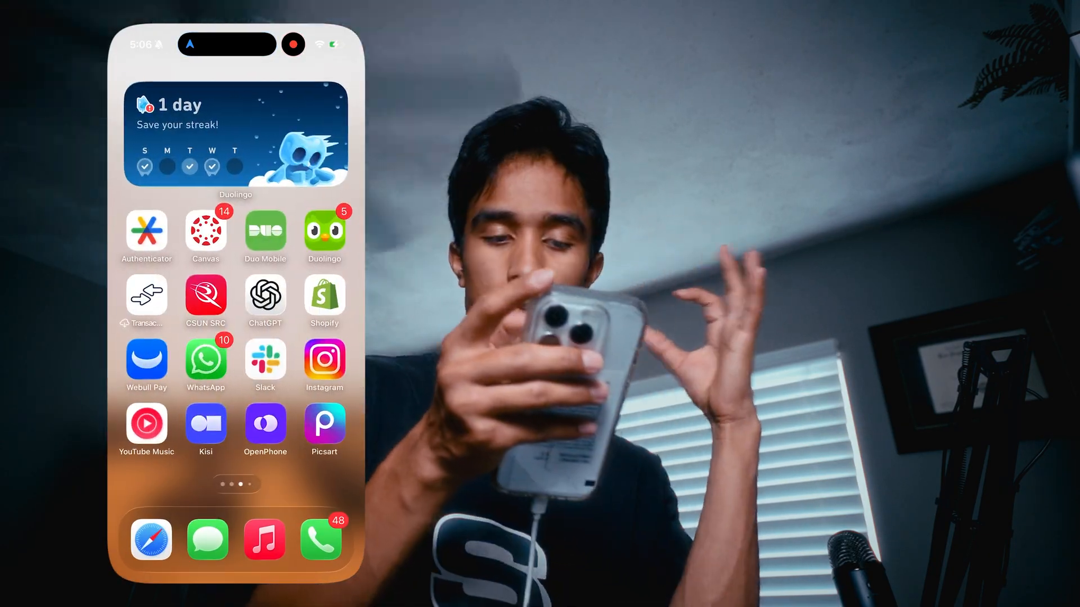
{"action": "left_click", "coordinate": [324, 360]}
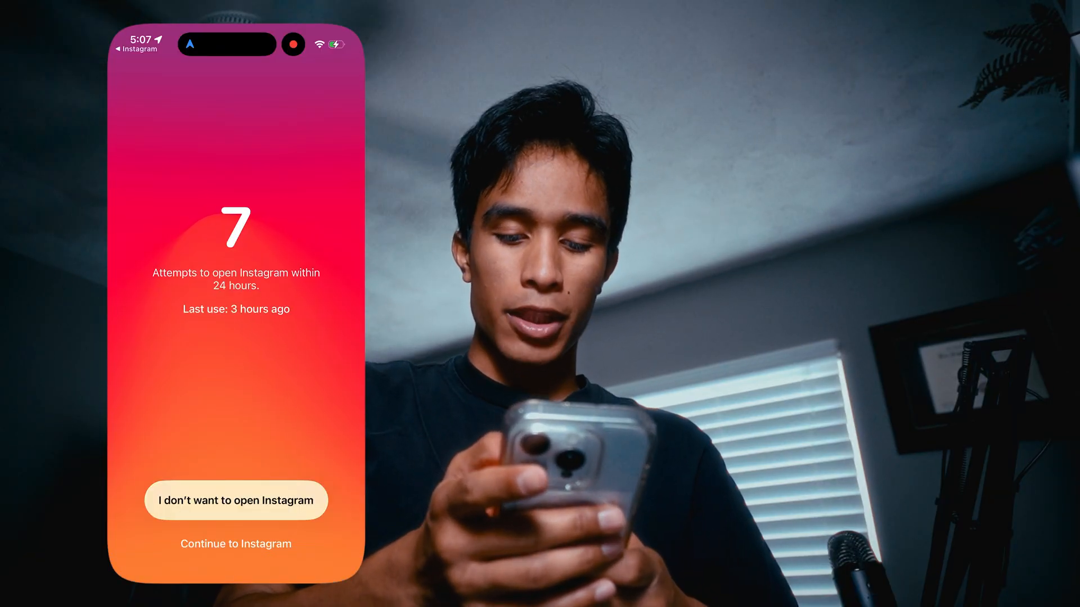
Step: Create a new reel from the wide Vittoriano video and reach its caption and share screen
{"action": "left_click", "coordinate": [229, 543]}
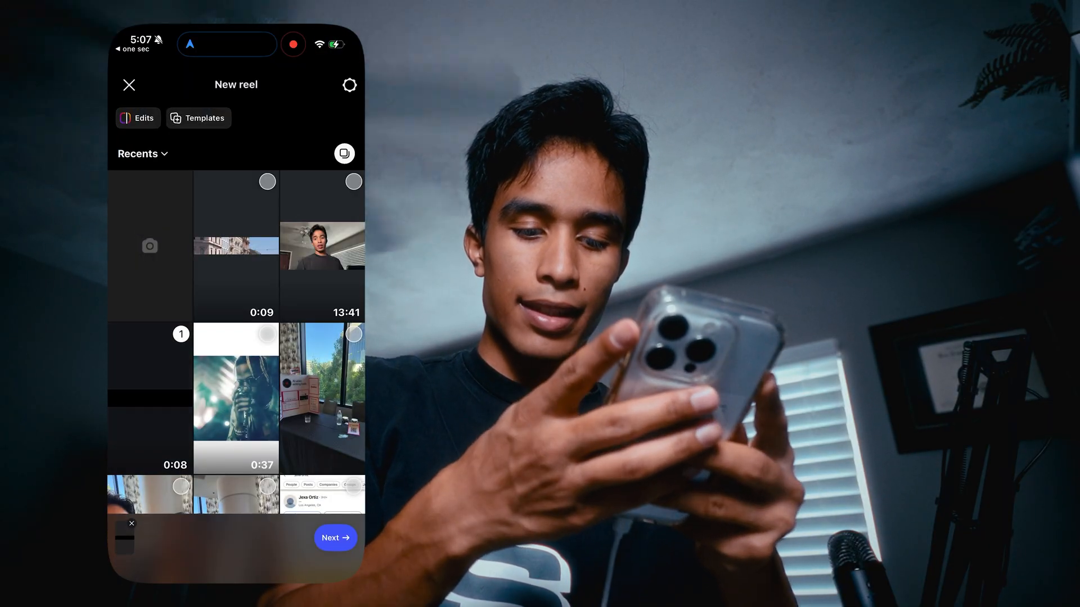
{"action": "left_click", "coordinate": [236, 246]}
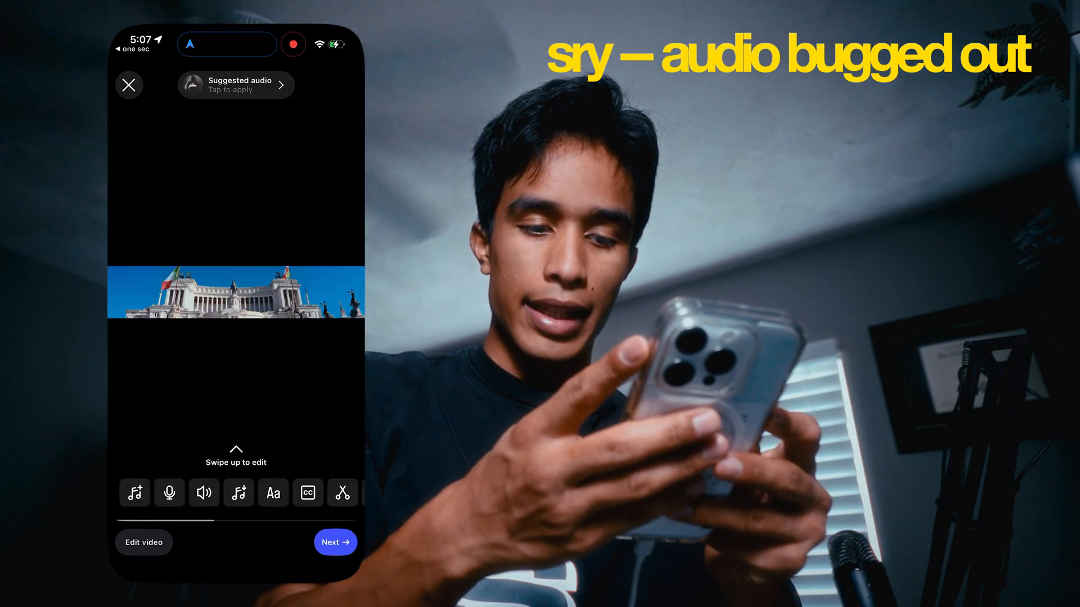
{"action": "left_click", "coordinate": [335, 542]}
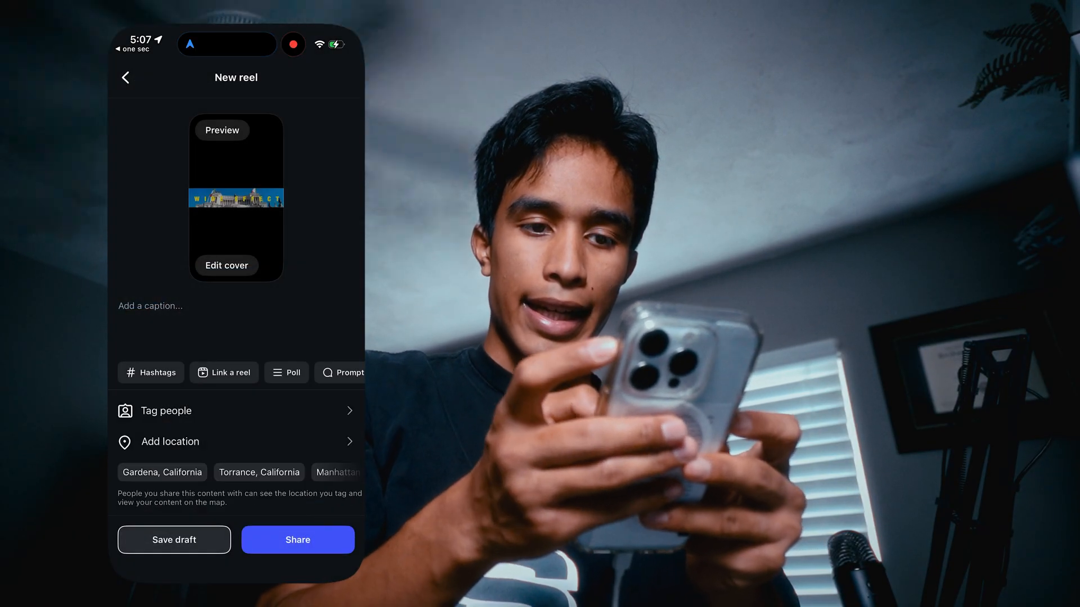